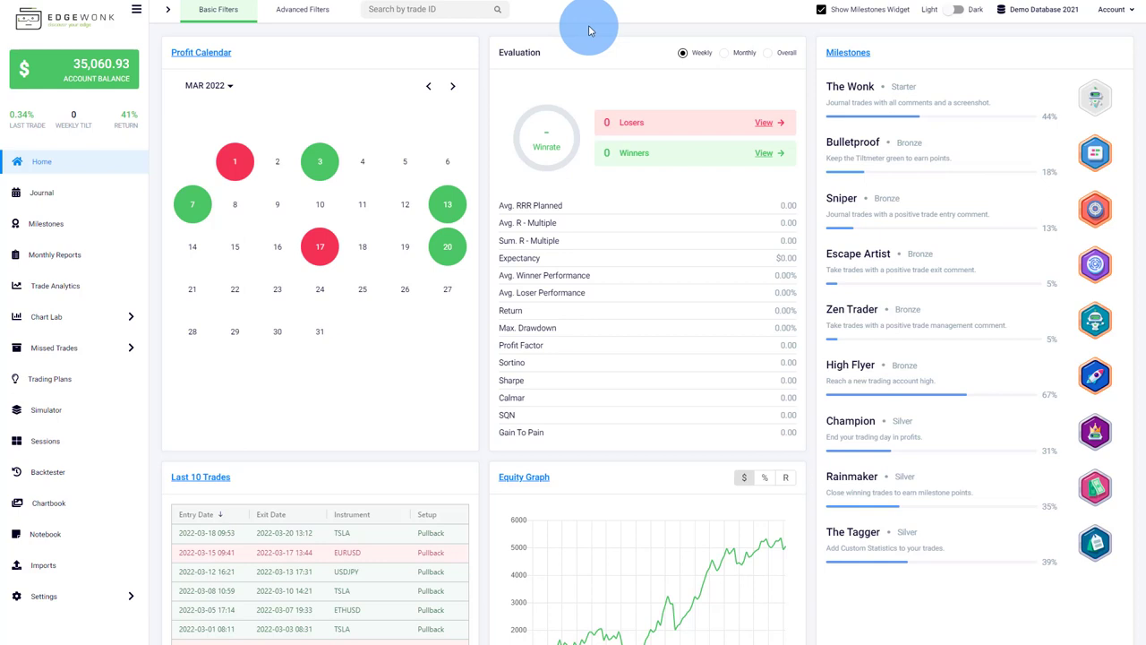
mouse_move(943, 231)
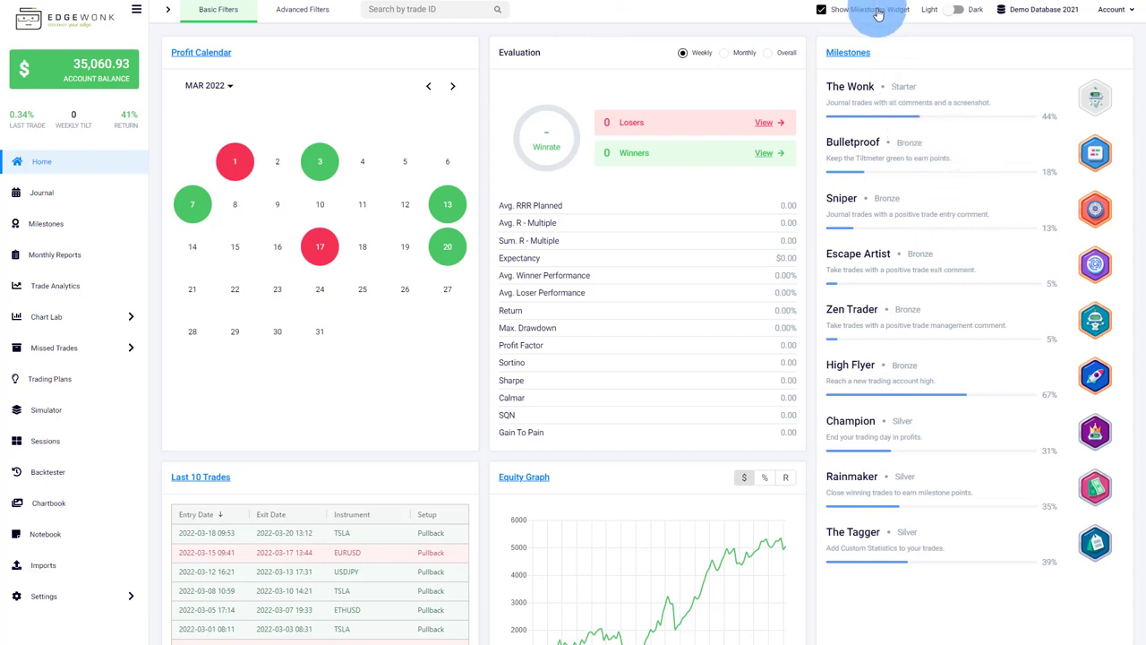
- Hide the milestones widget from the home dashboard
click(820, 10)
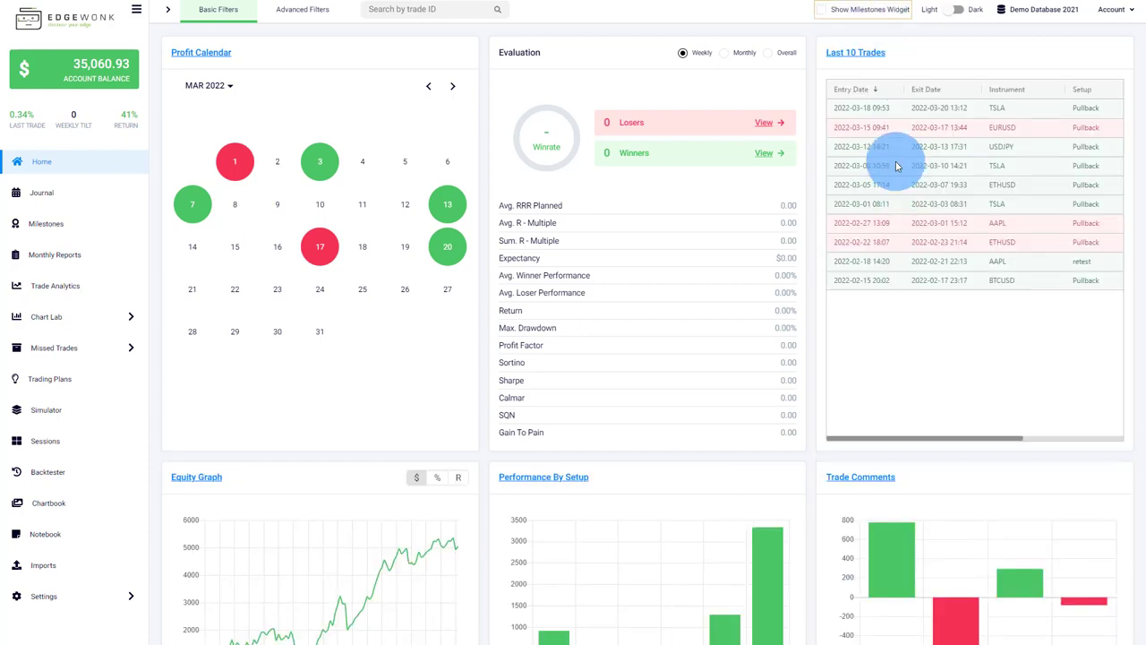
mouse_move(98, 193)
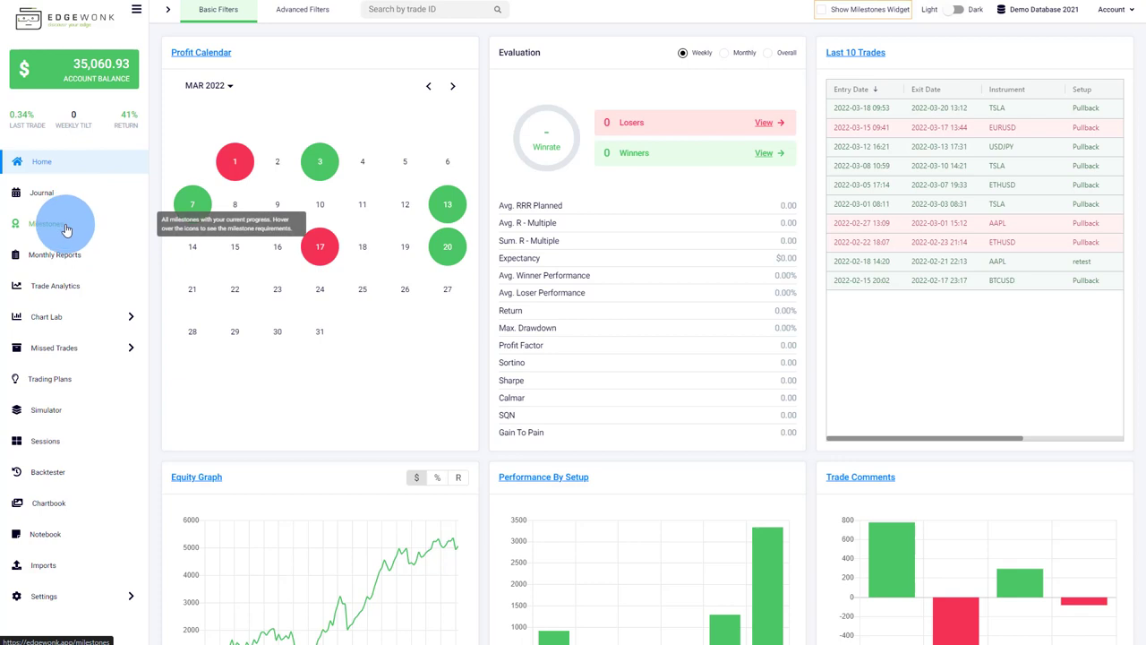
- Open the Milestones page listing every badge and its progress
click(46, 223)
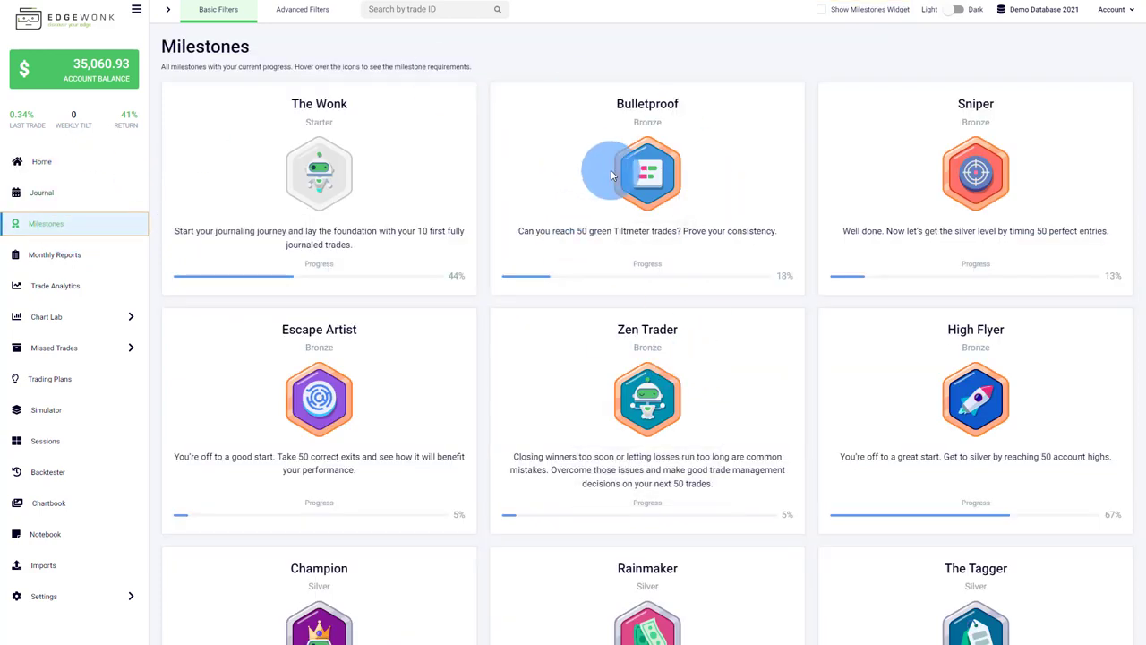
mouse_move(647, 400)
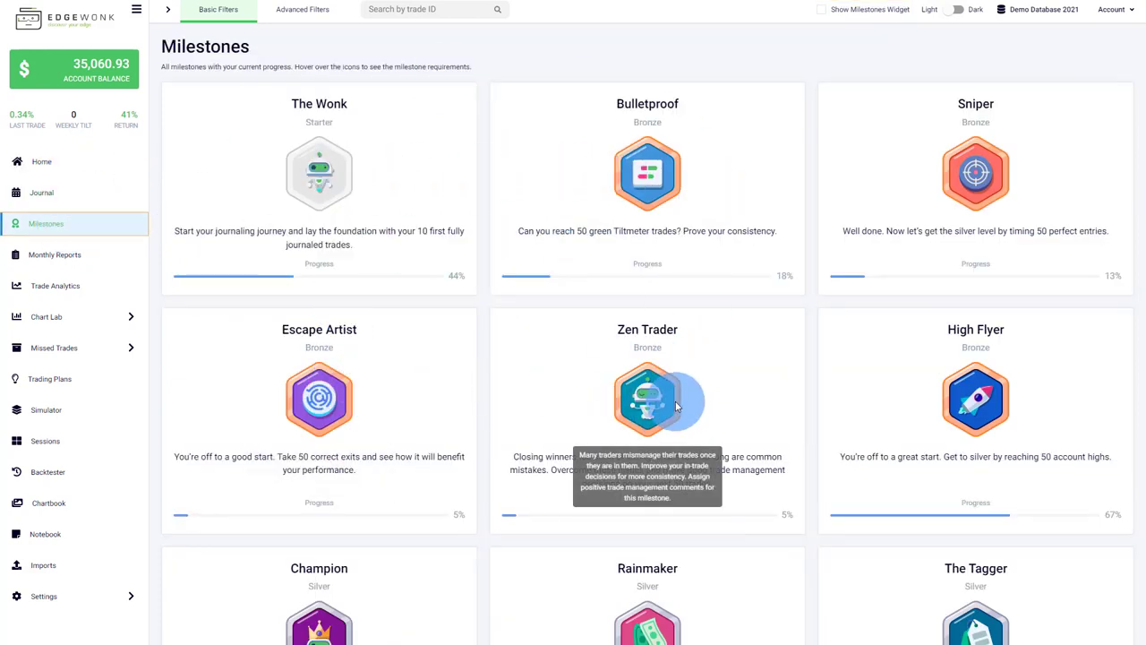
mouse_move(975, 398)
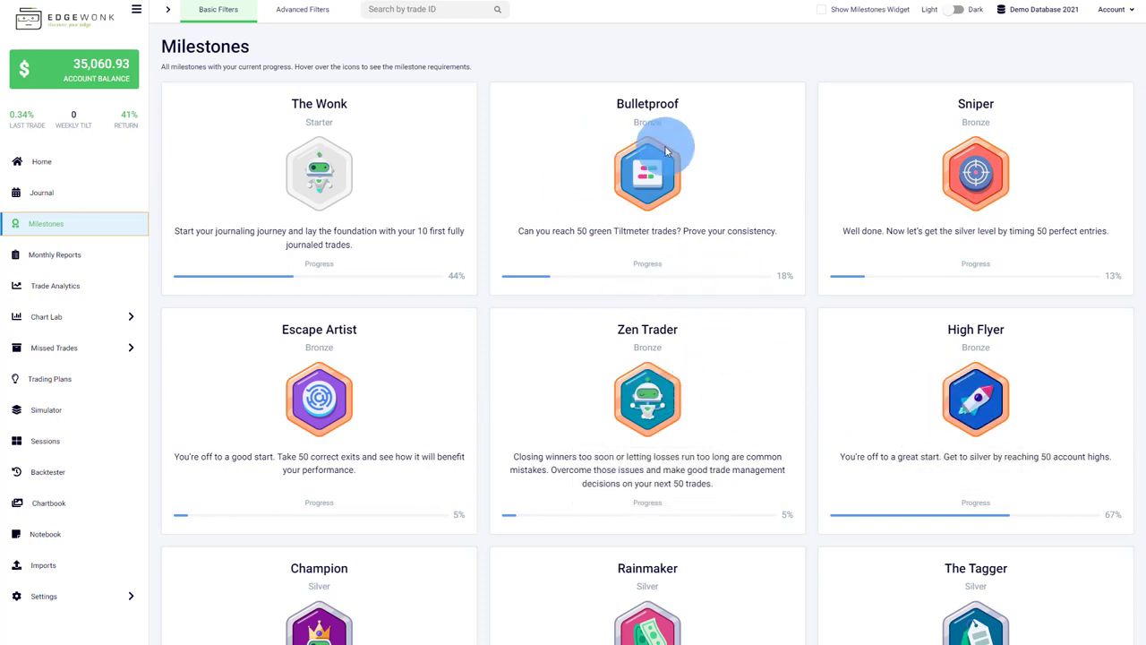
mouse_move(747, 151)
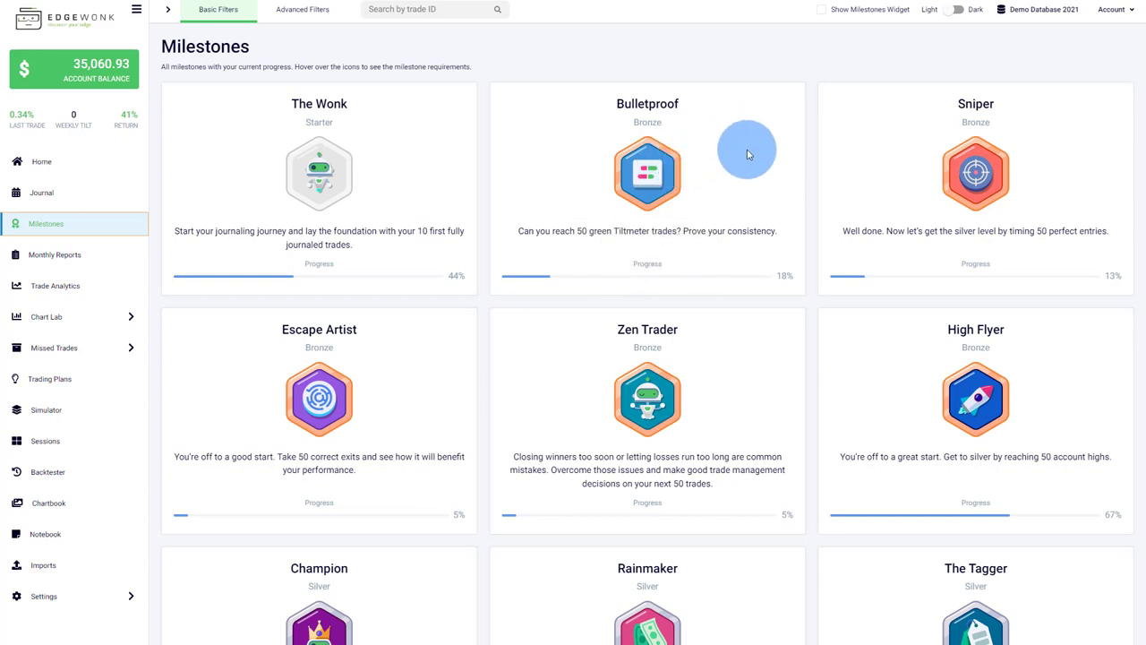
- Review the copy options for Demo Database 2021 from the database list, then cancel without copying
click(42, 161)
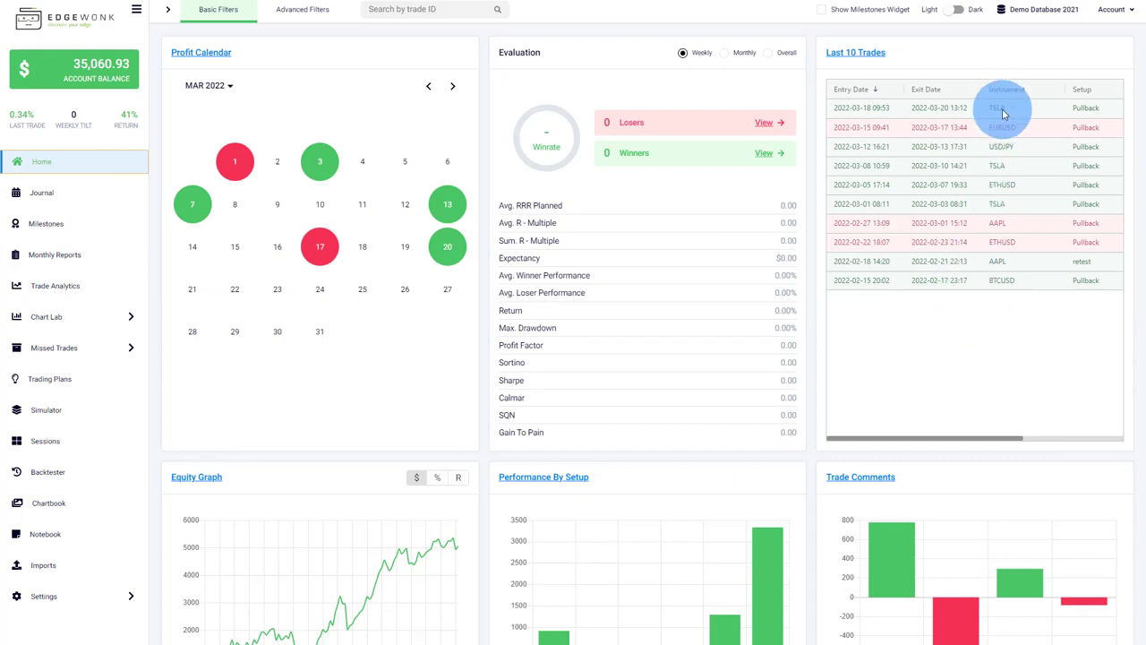
mouse_move(1043, 11)
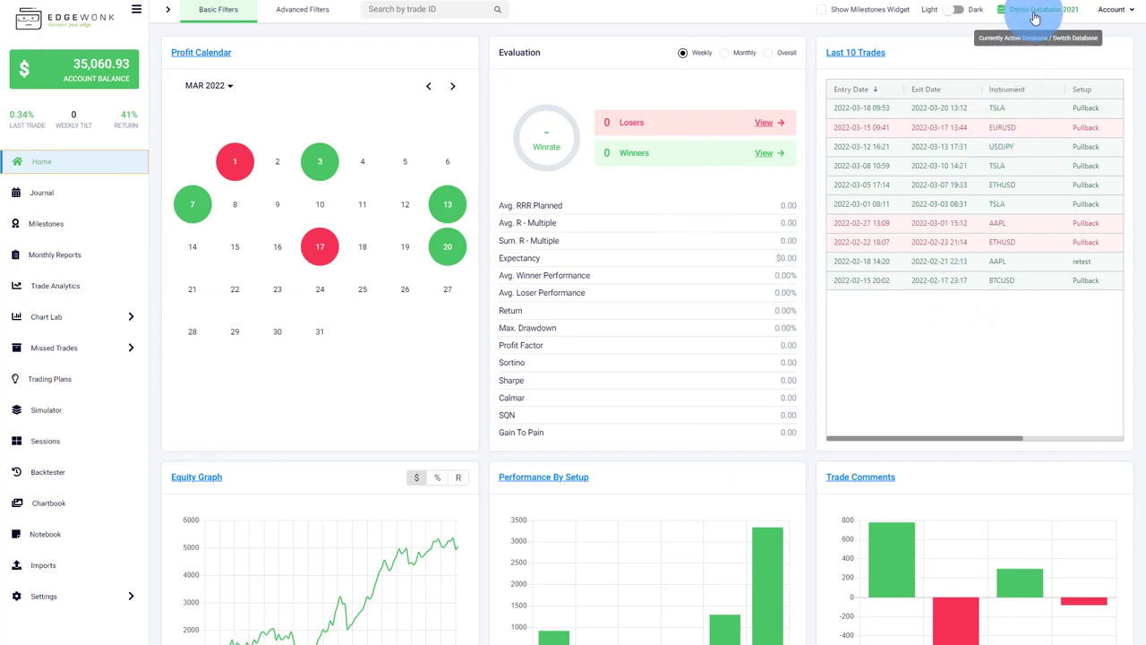
click(1039, 10)
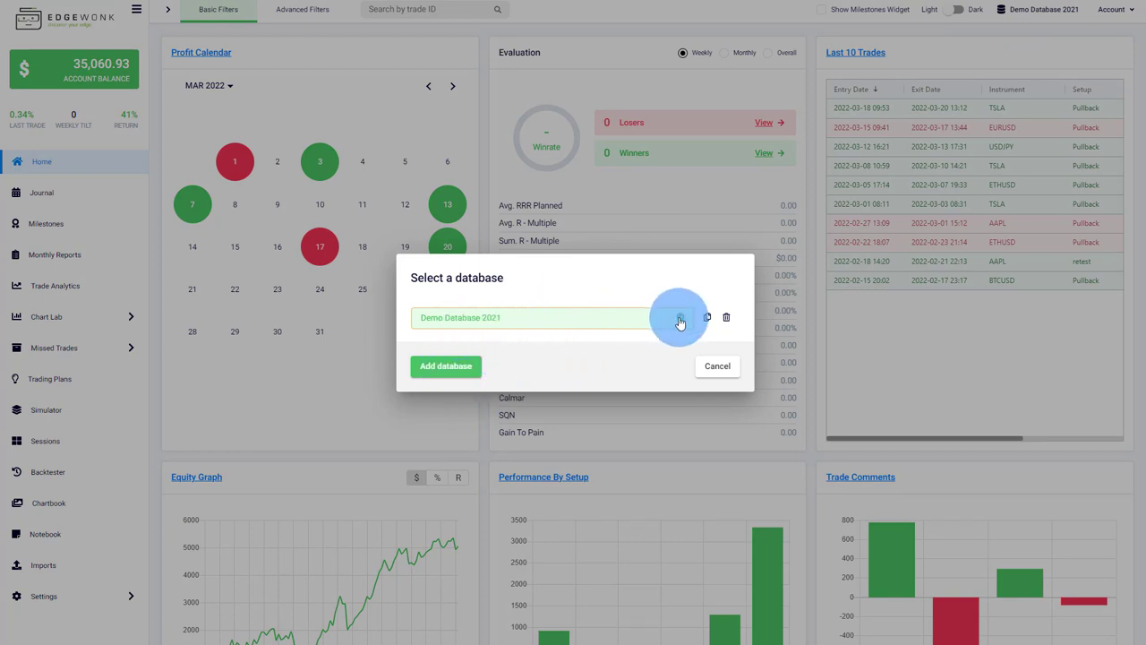
click(707, 317)
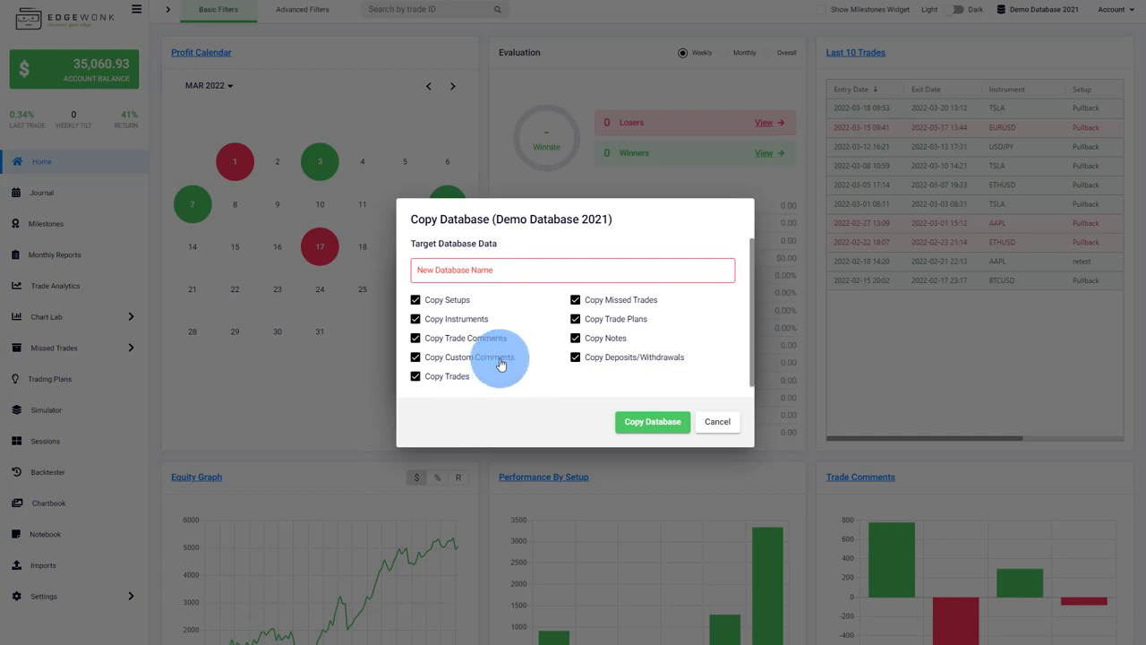
click(717, 422)
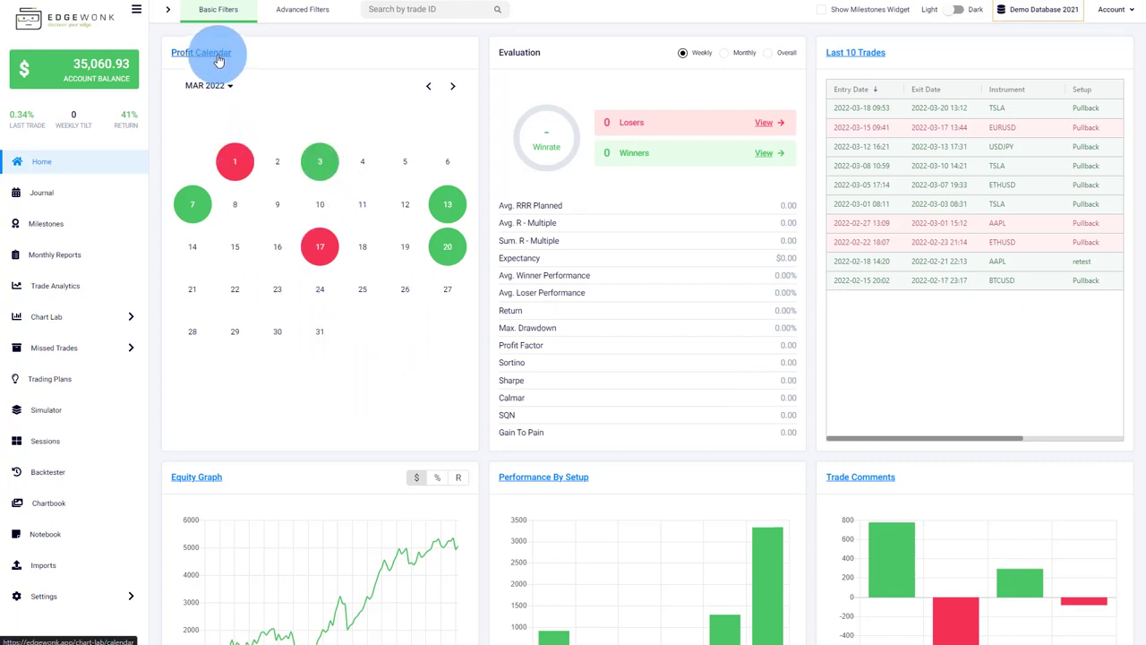
- Open the full profit calendar and show March 2022 day by day
click(201, 52)
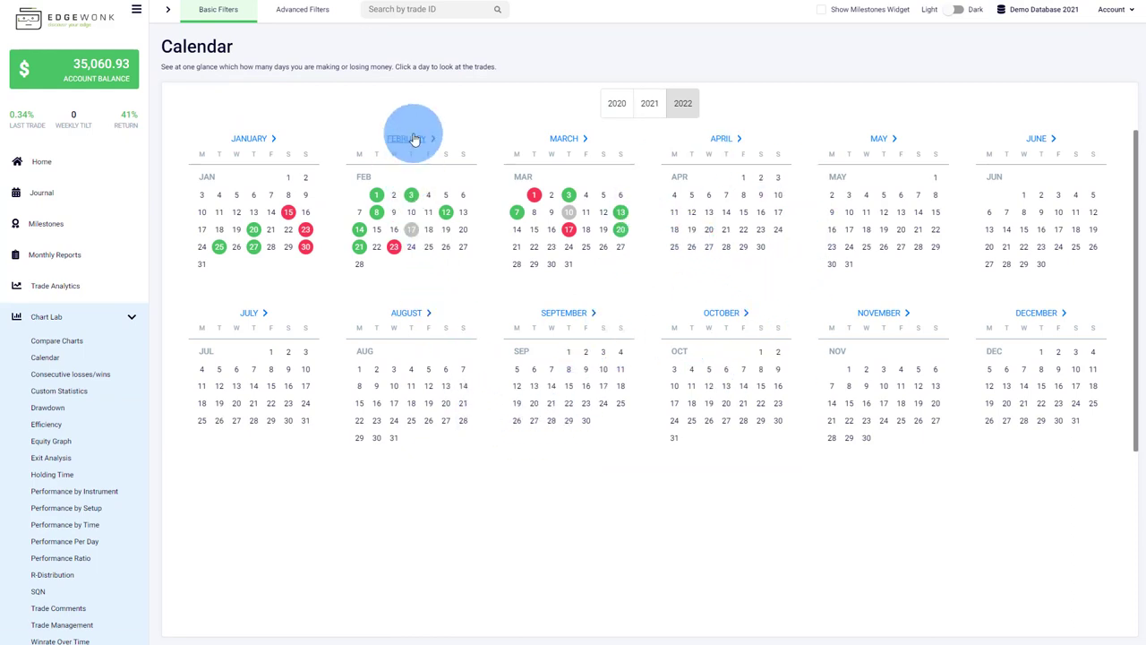
mouse_move(583, 141)
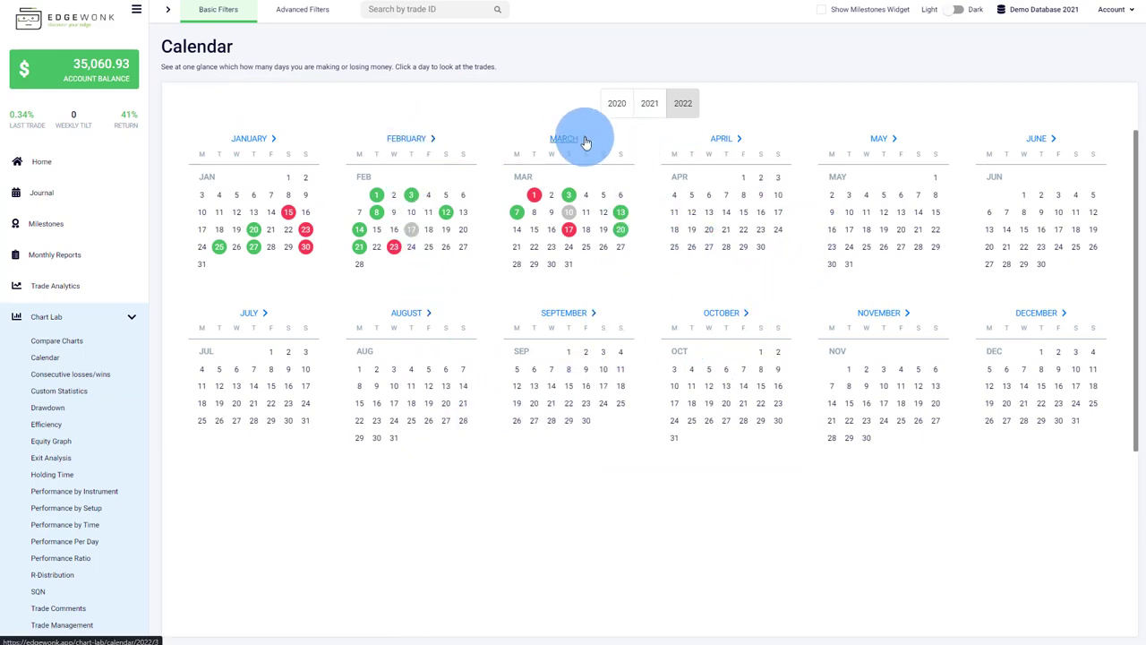
click(564, 138)
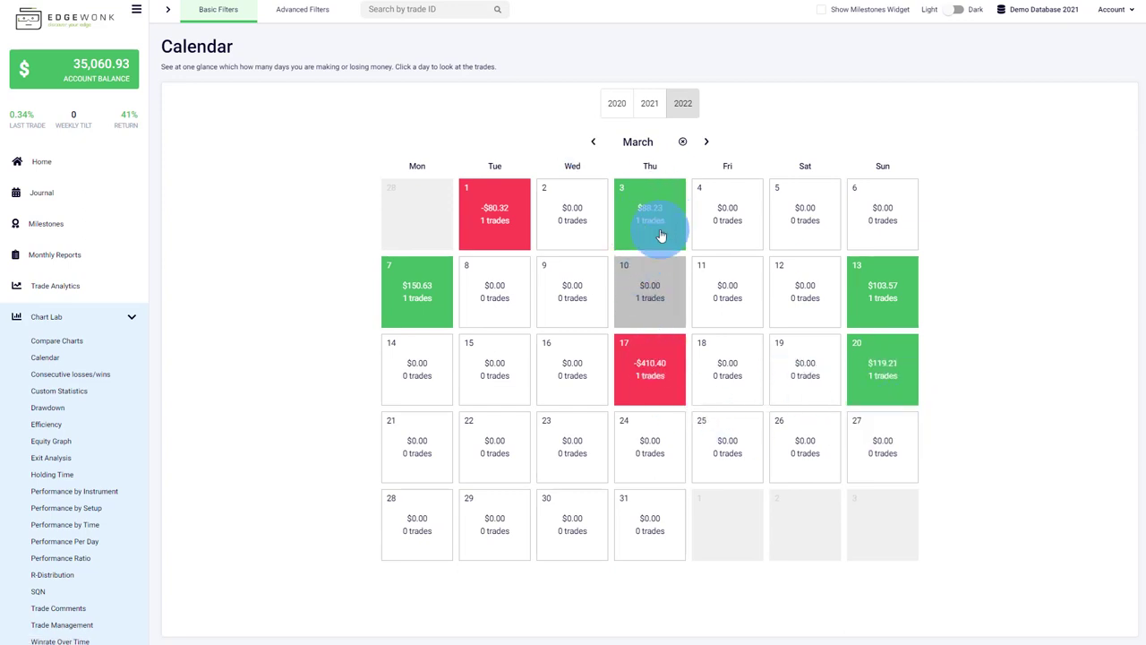
mouse_move(649, 369)
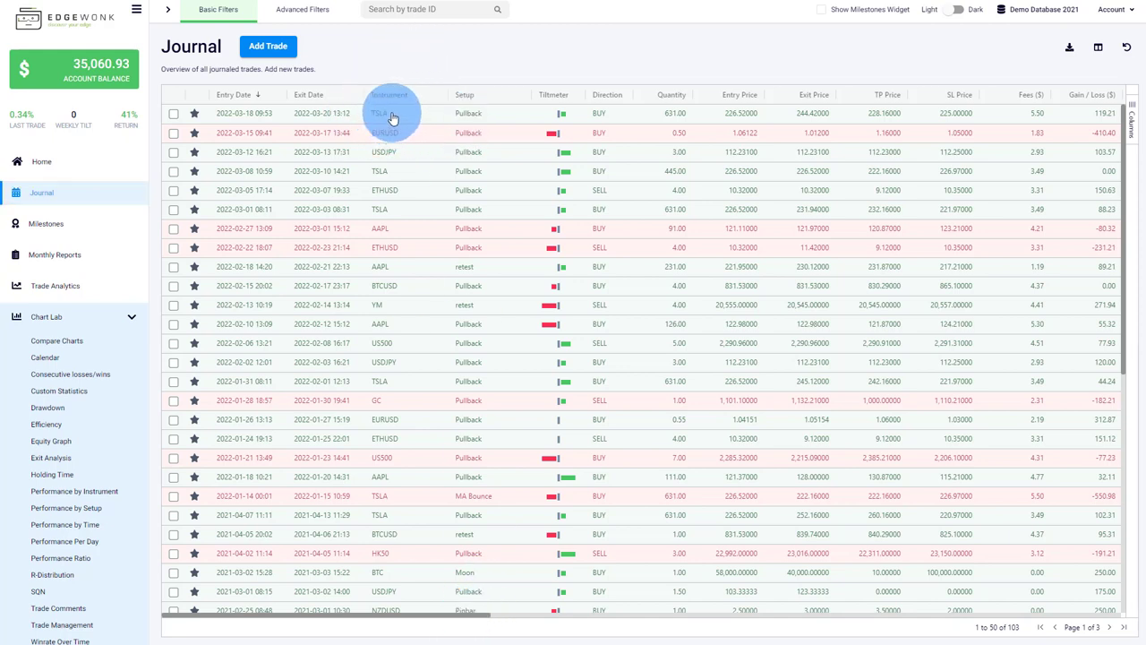
- Open the Monthly Reports page listing each month's trades, P&L, return and win rate
click(389, 112)
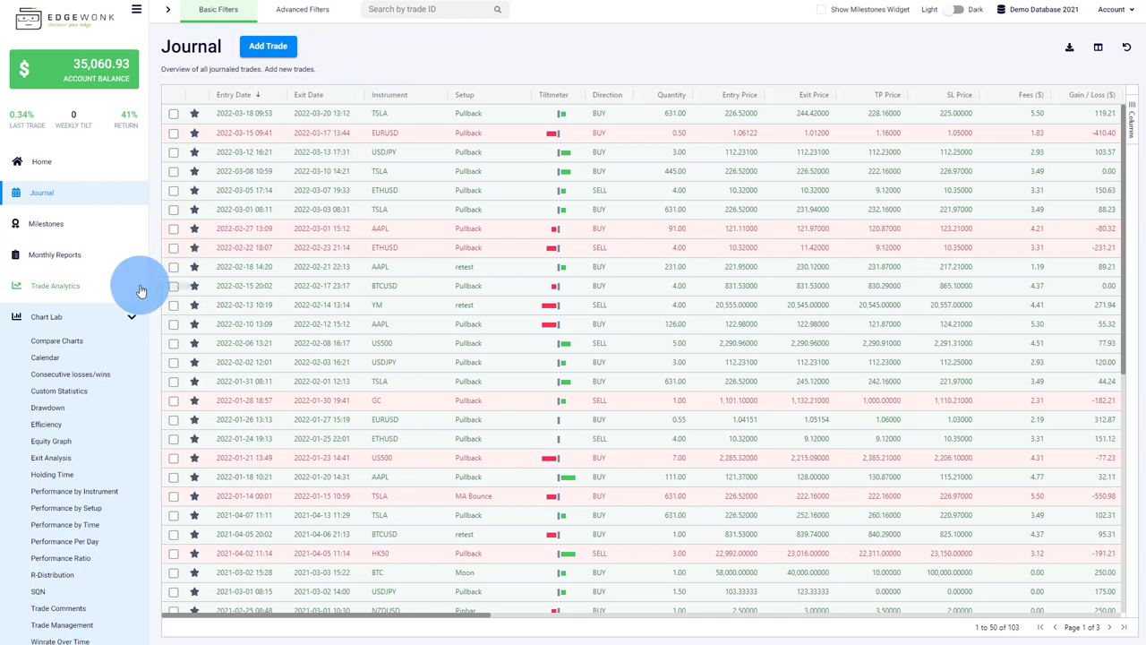
click(55, 254)
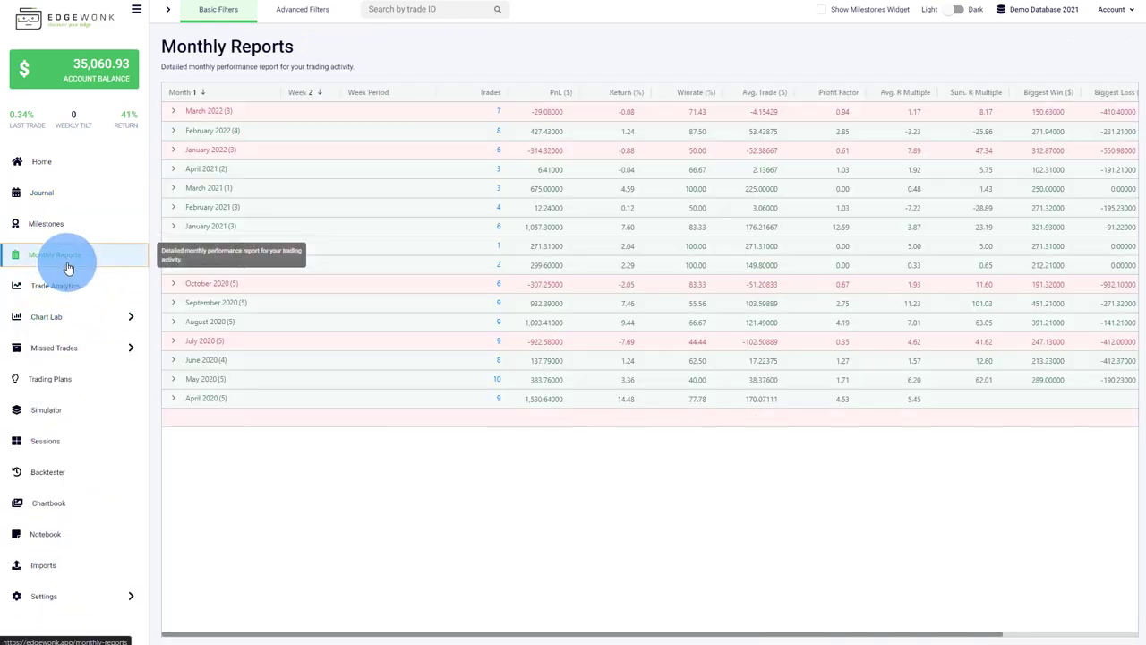
- Expand March 2022 in the monthly report into its weekly rows
click(174, 110)
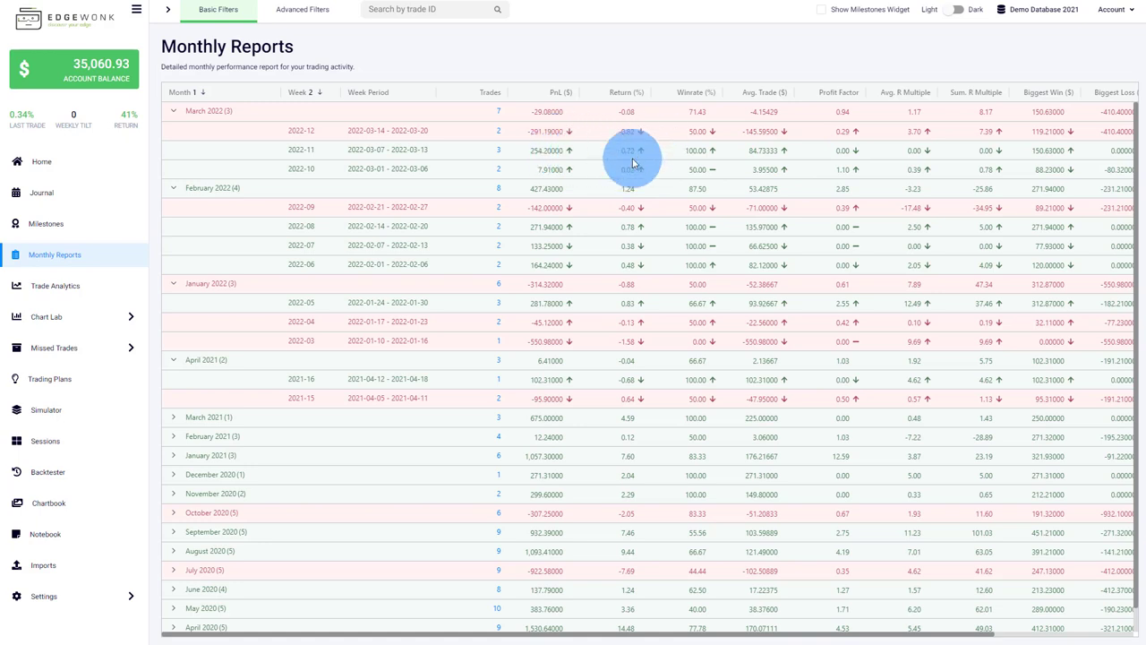
mouse_move(642, 156)
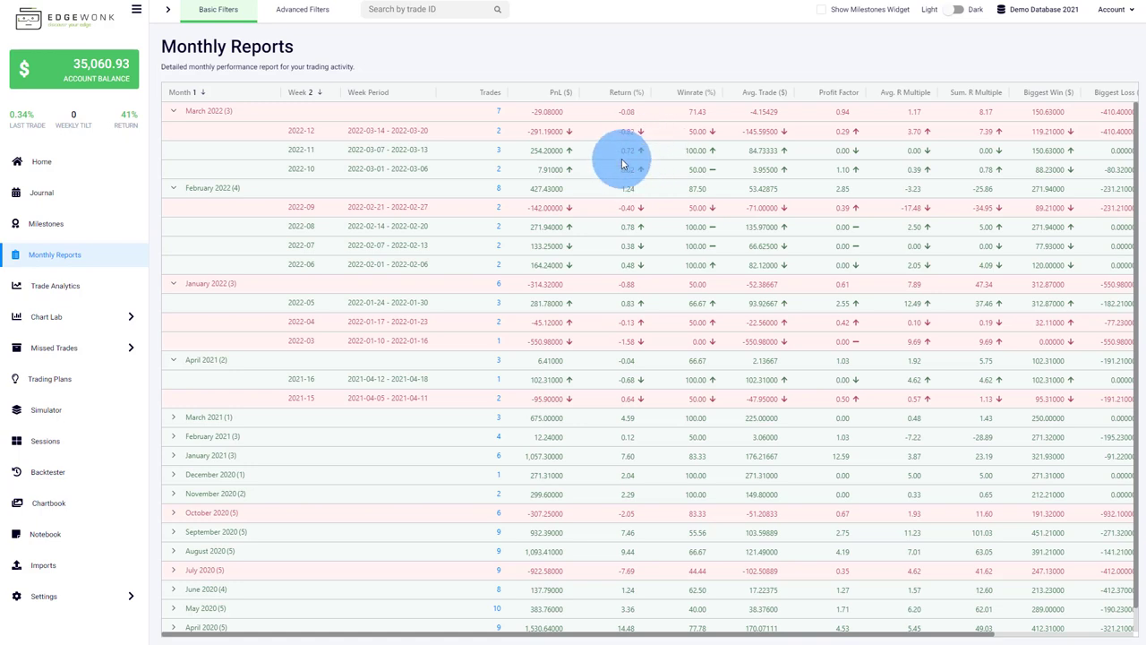
mouse_move(633, 164)
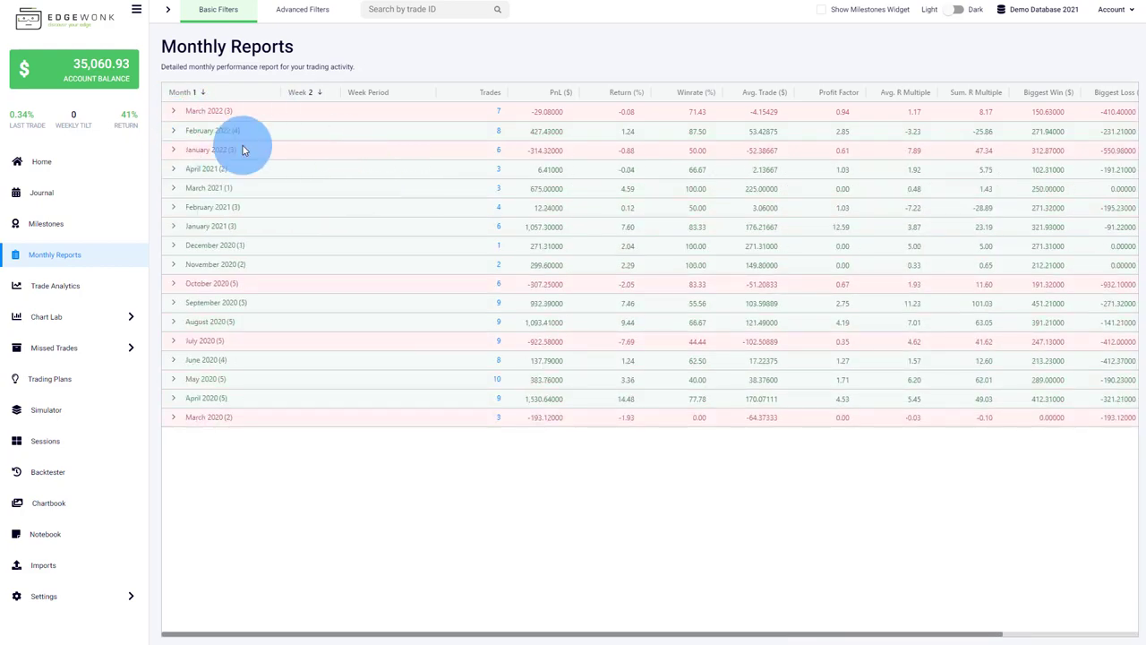
click(174, 110)
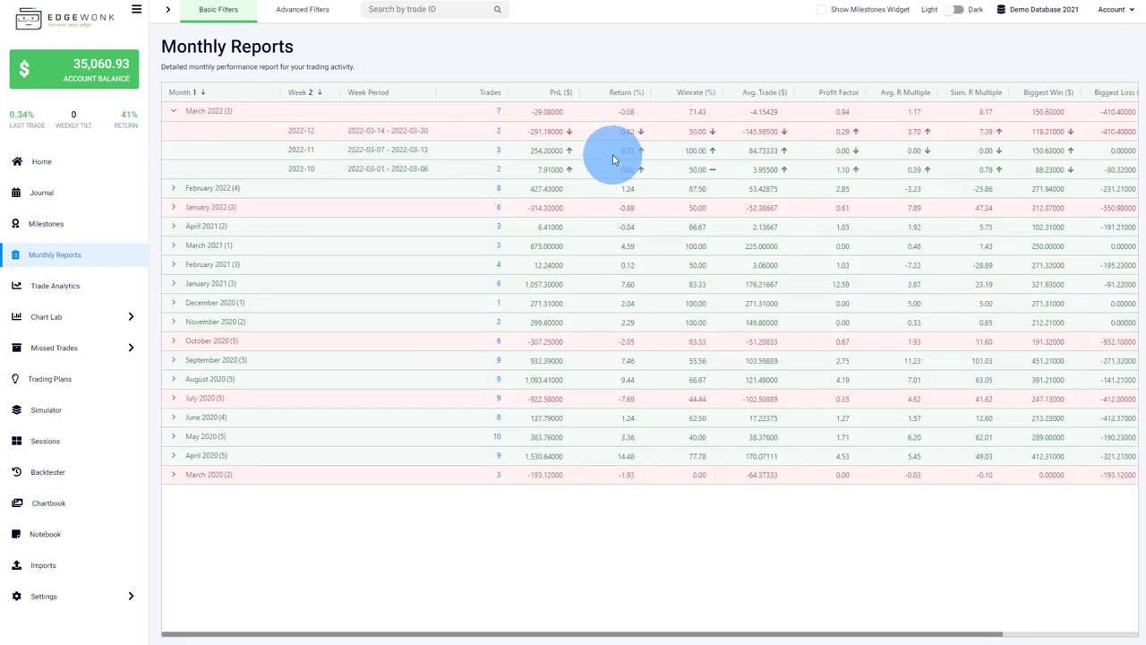
- Return to the home dashboard showing the overall evaluation stats
click(42, 161)
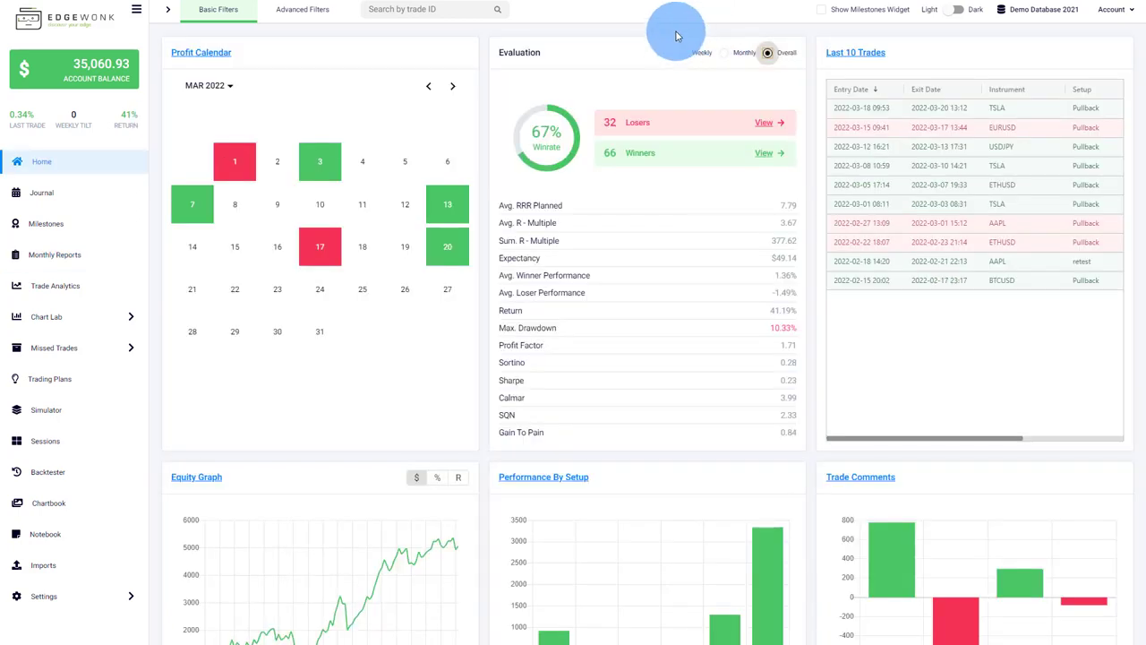
mouse_move(666, 38)
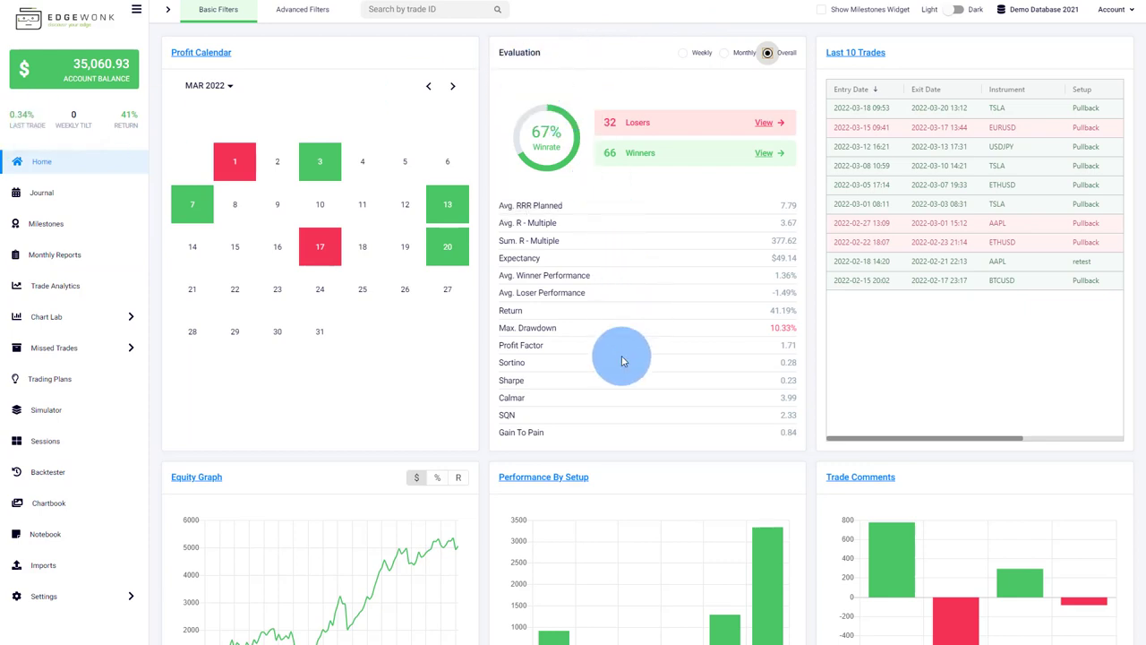
mouse_move(546, 390)
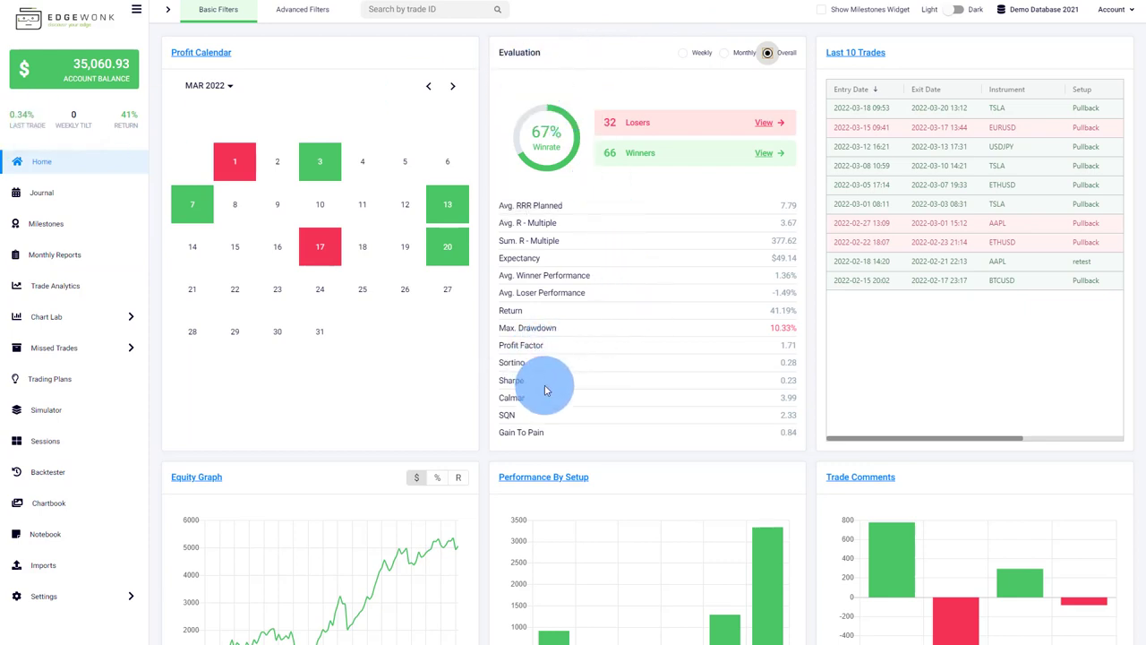
mouse_move(549, 443)
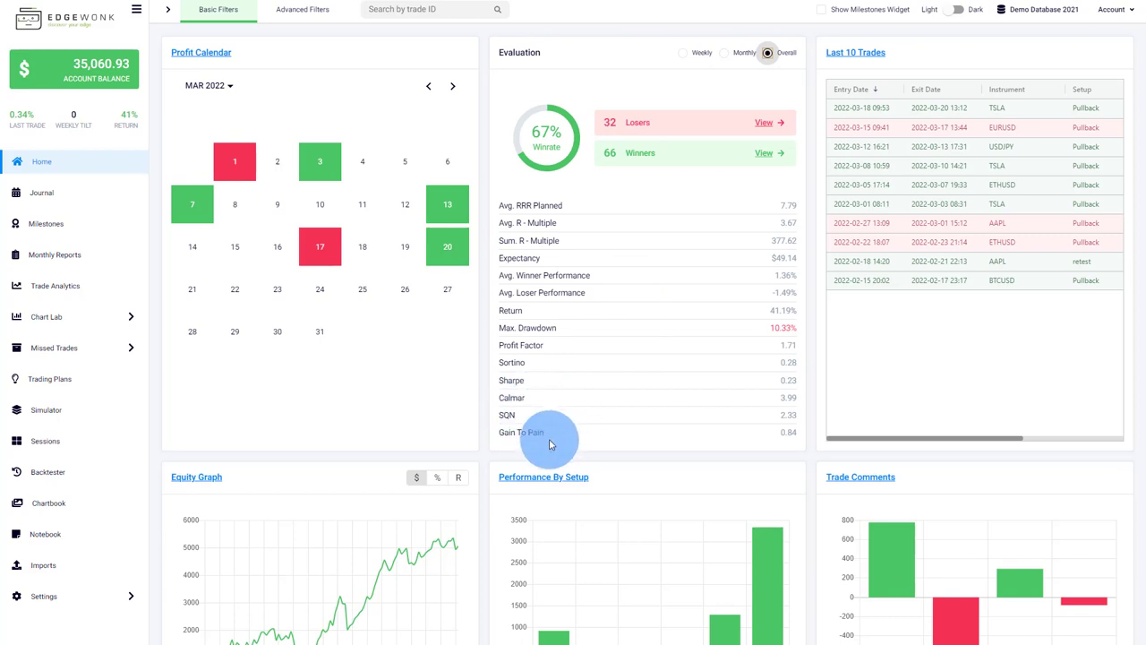
- Open the Trade Analytics pivot table and bring the Sharpe, Calmar, SQN and Gain To Pain columns into view
click(54, 254)
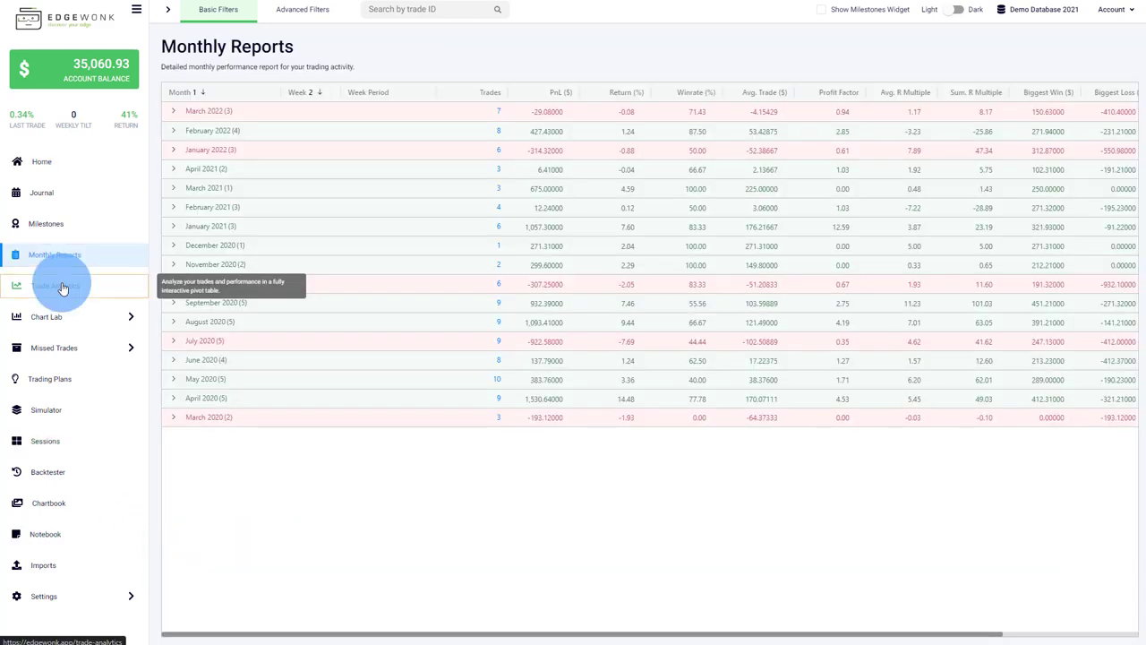
click(54, 284)
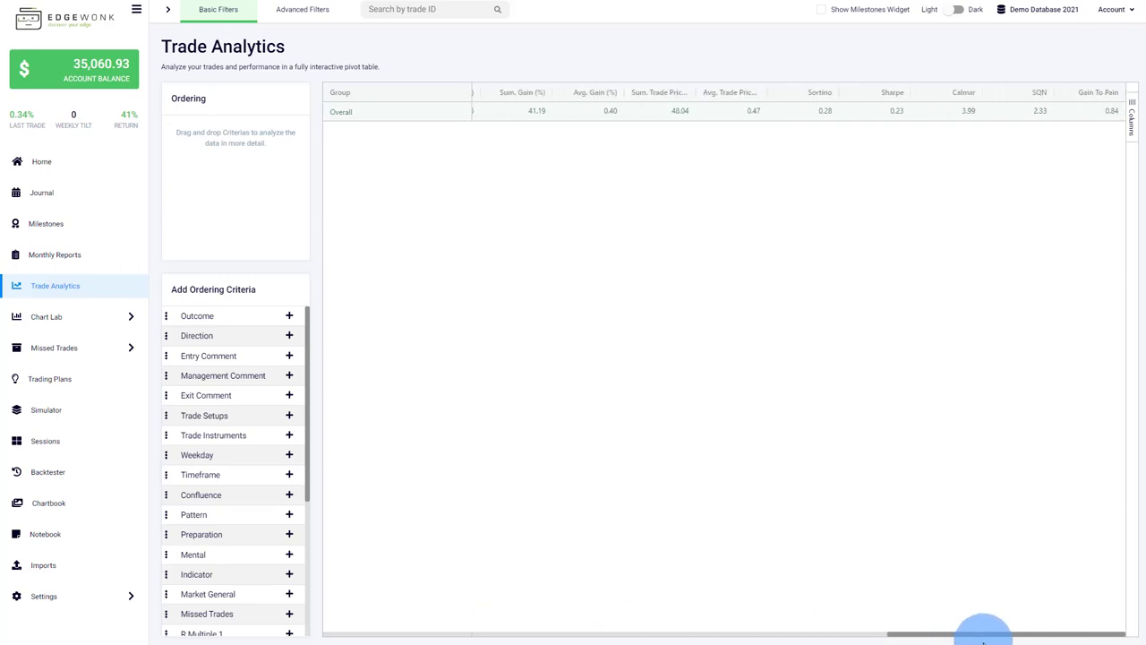
mouse_move(1081, 80)
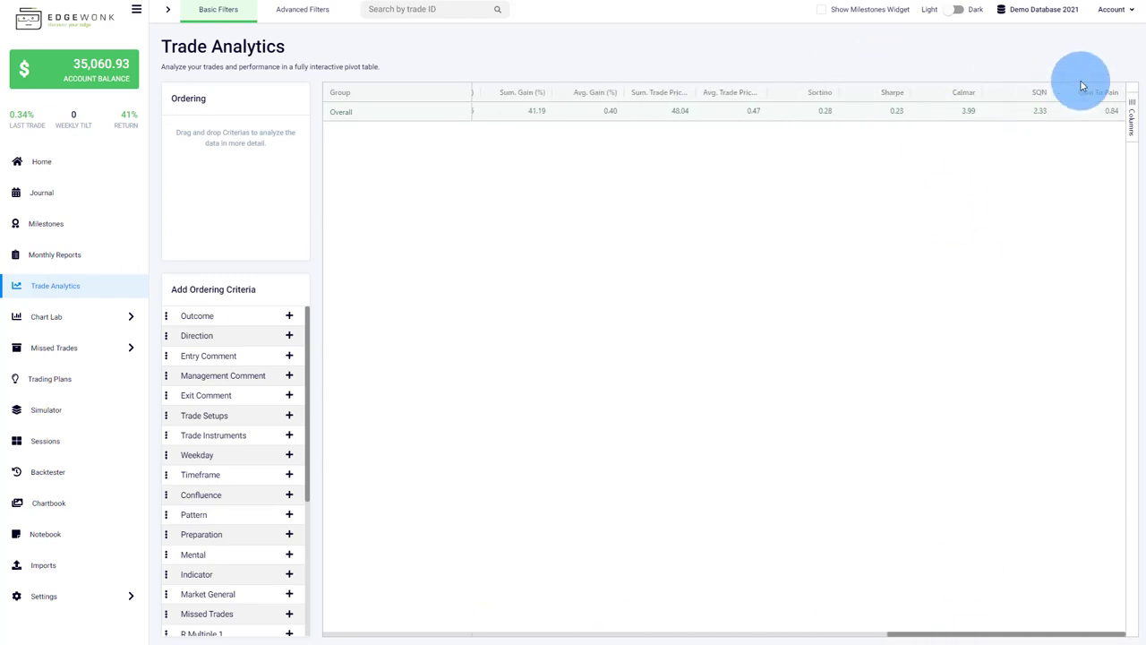
mouse_move(94, 323)
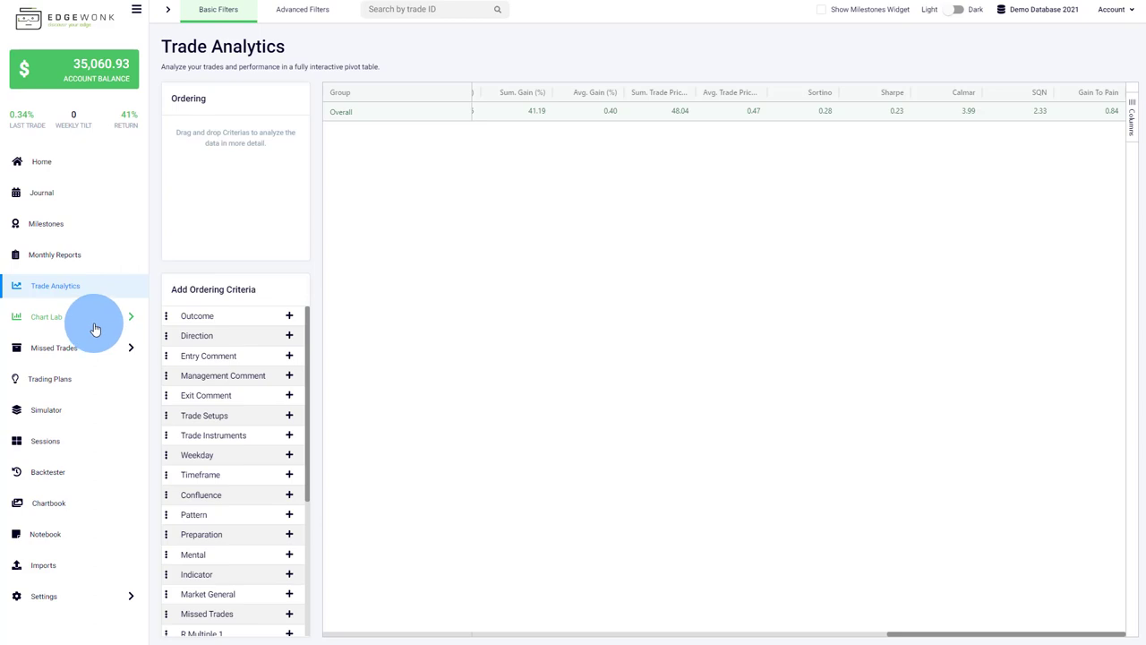
- Open the Performance Ratio chart from Chart Lab and pick the Calmar ratio to plot
click(47, 316)
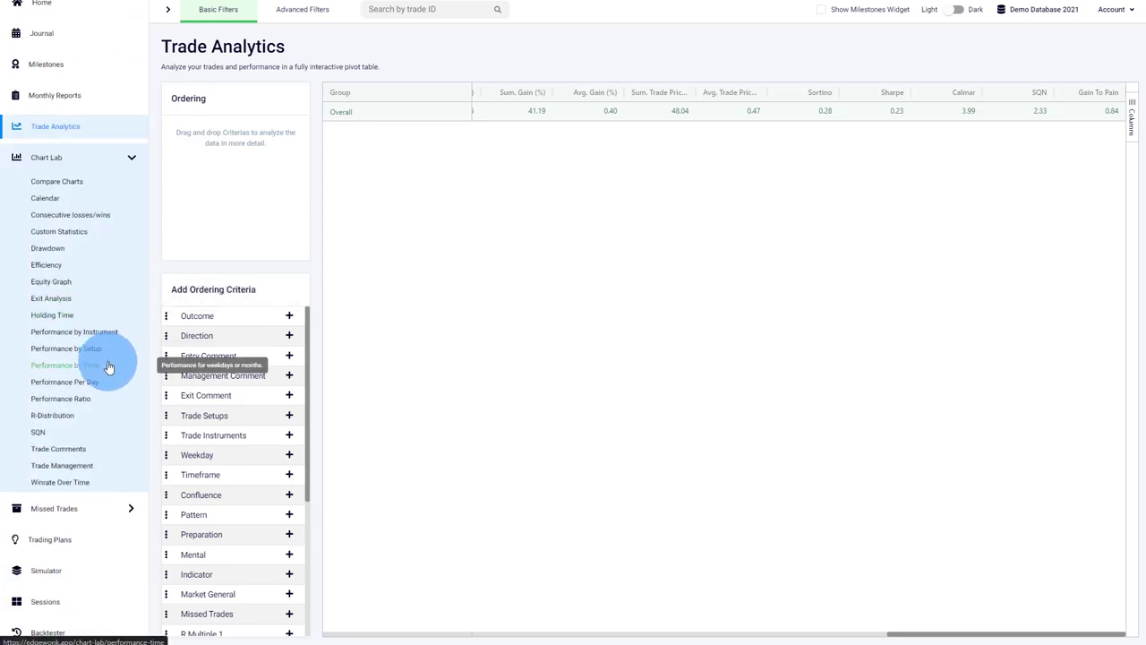
click(60, 398)
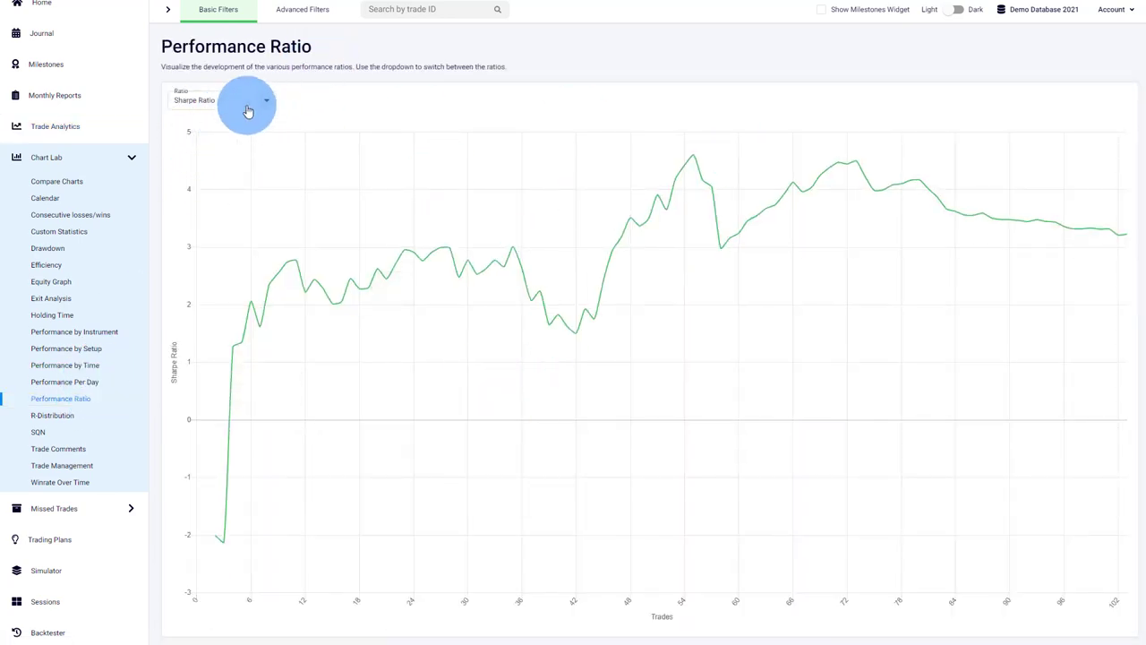
click(219, 99)
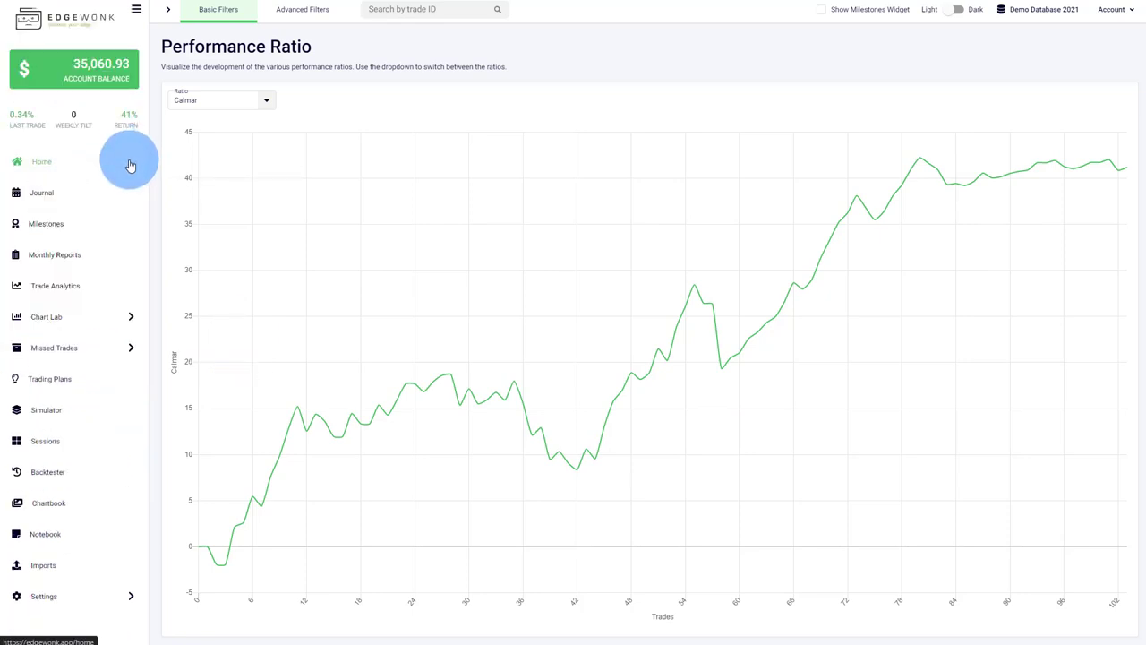
mouse_move(62, 349)
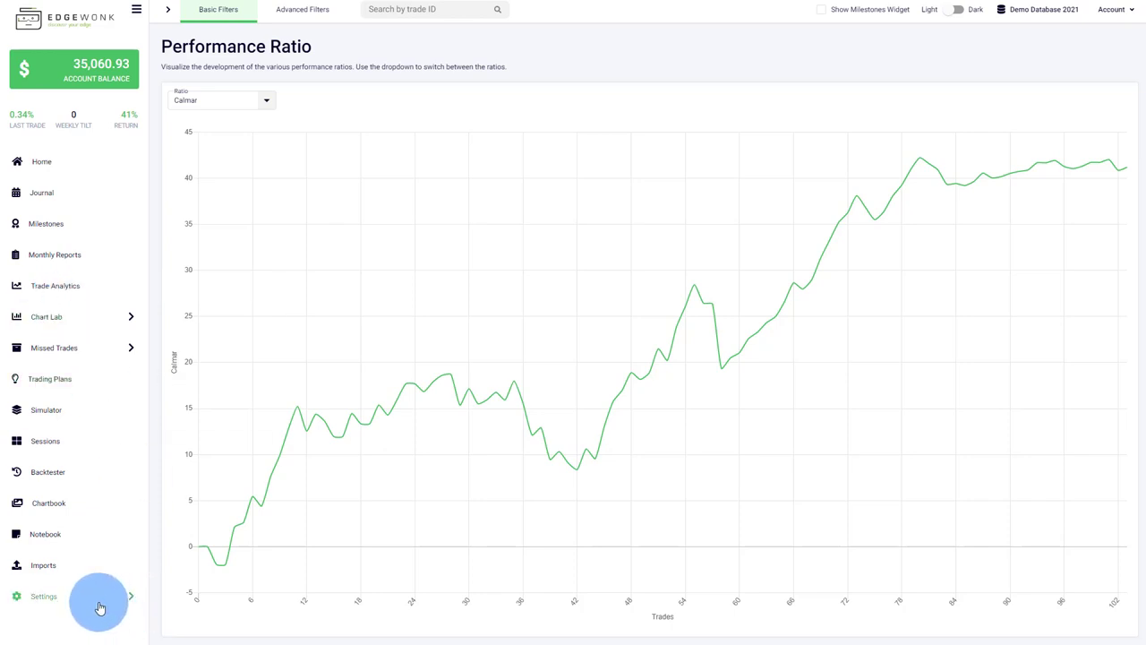
- Open the Trade Comments settings listing entry, management and exit comments
click(43, 596)
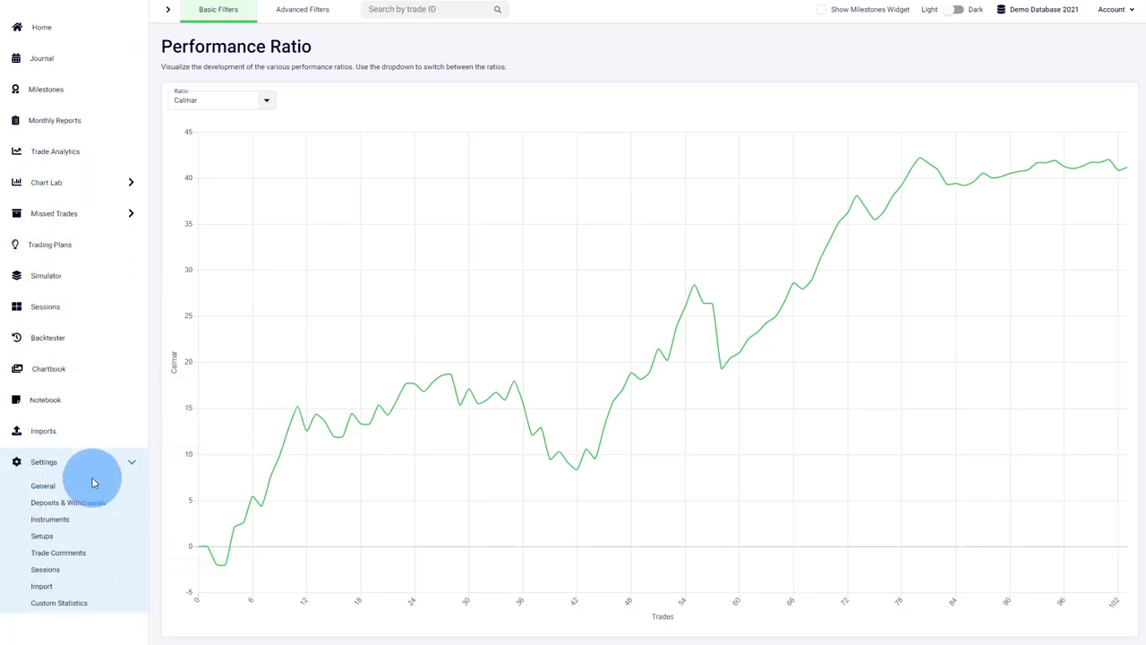
click(58, 552)
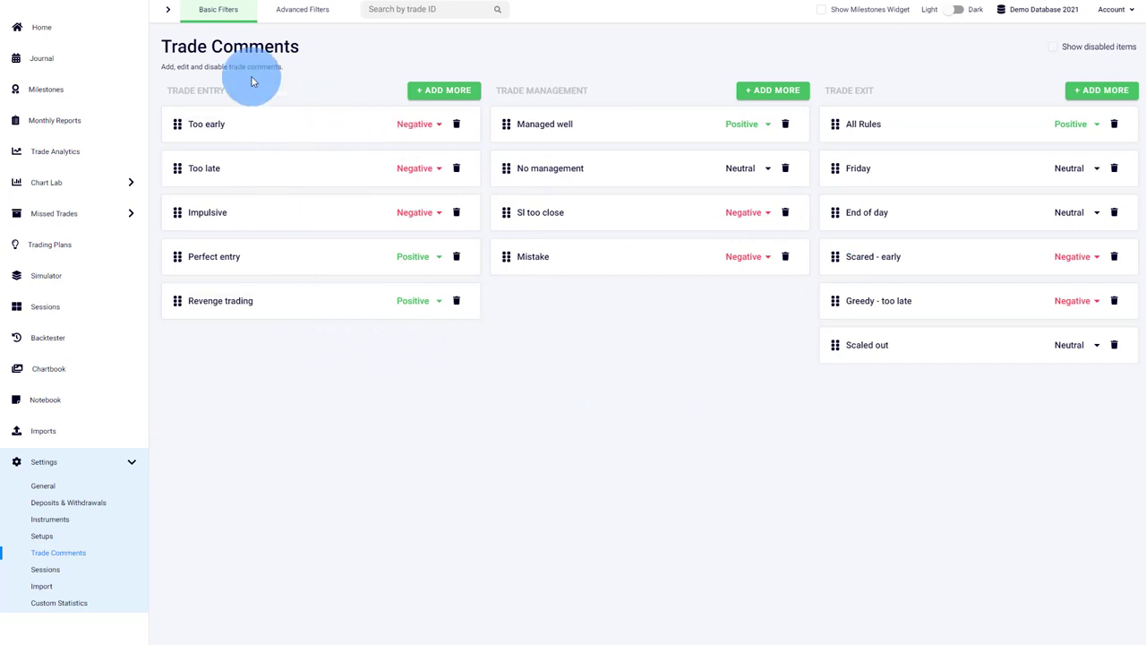
mouse_move(378, 452)
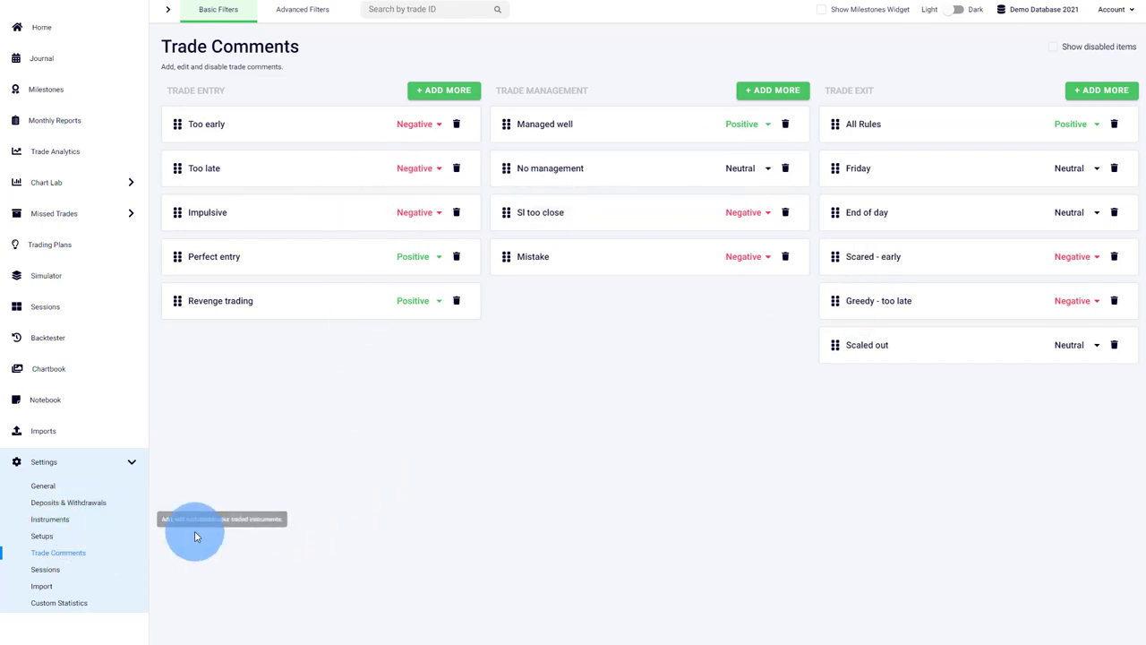
mouse_move(90, 598)
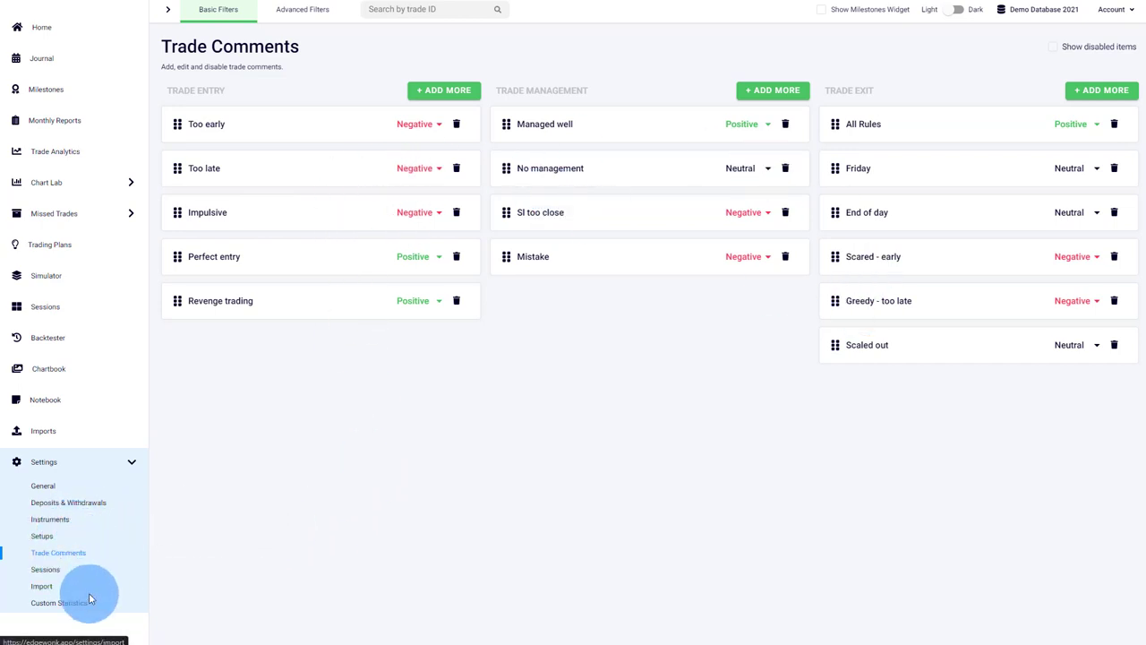
mouse_move(412, 450)
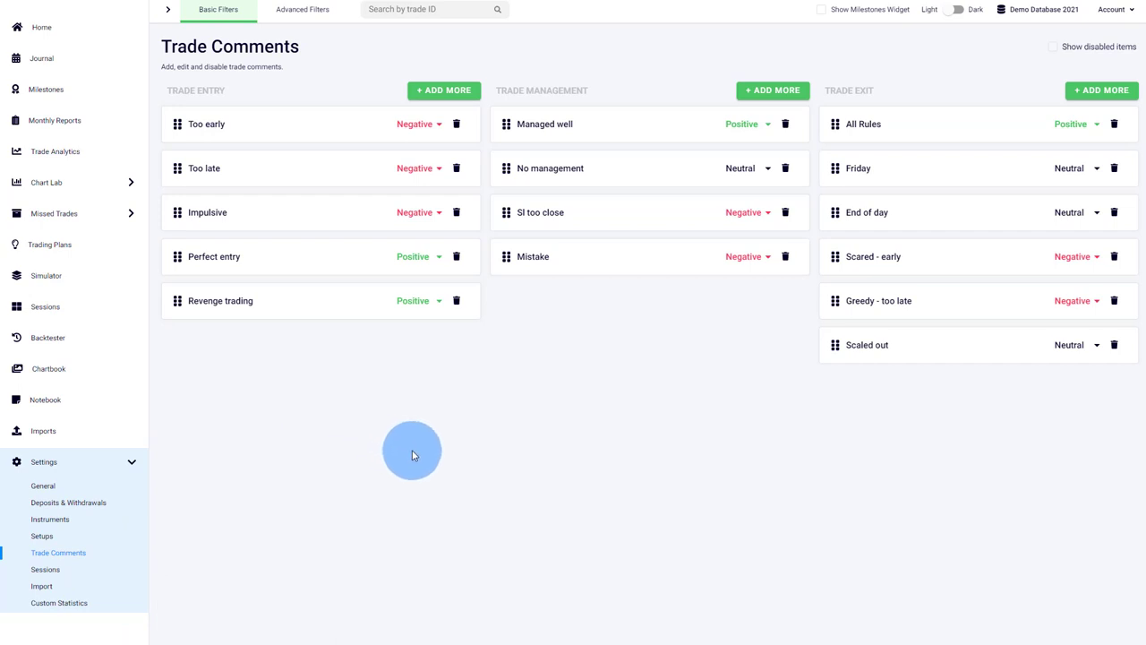
mouse_move(167, 10)
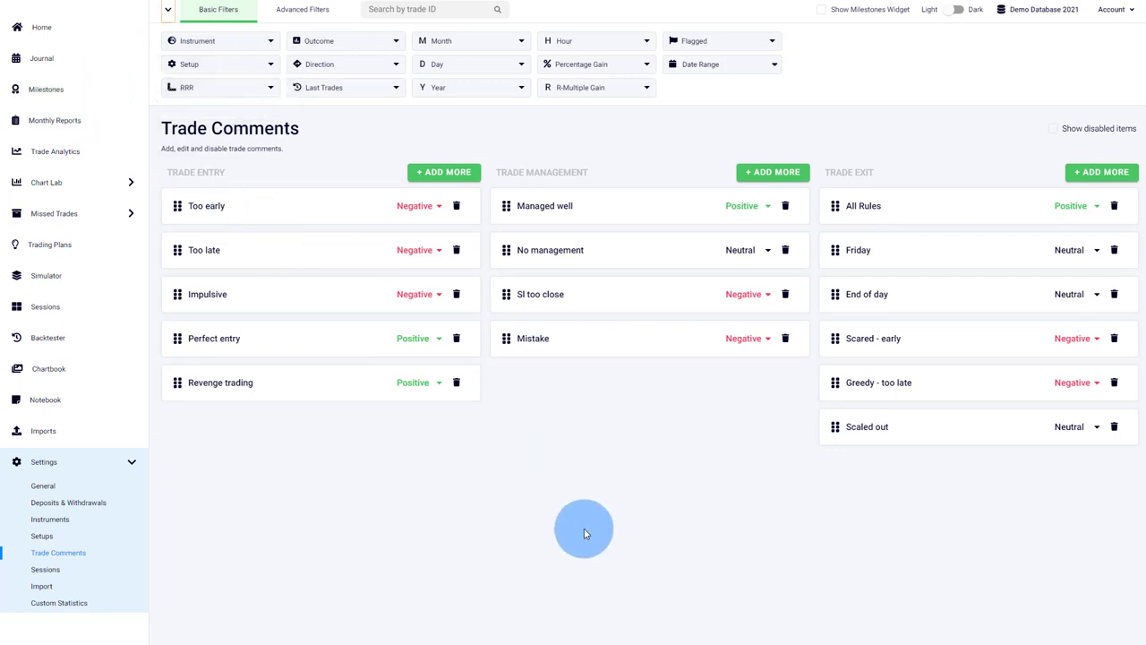
mouse_move(647, 463)
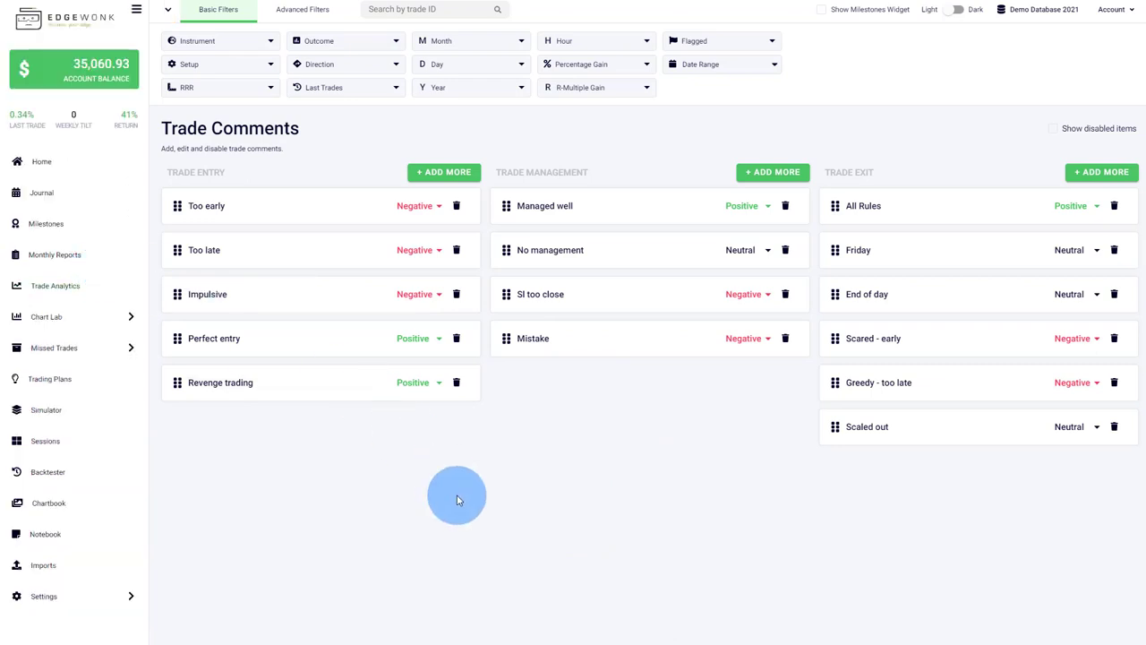
mouse_move(448, 492)
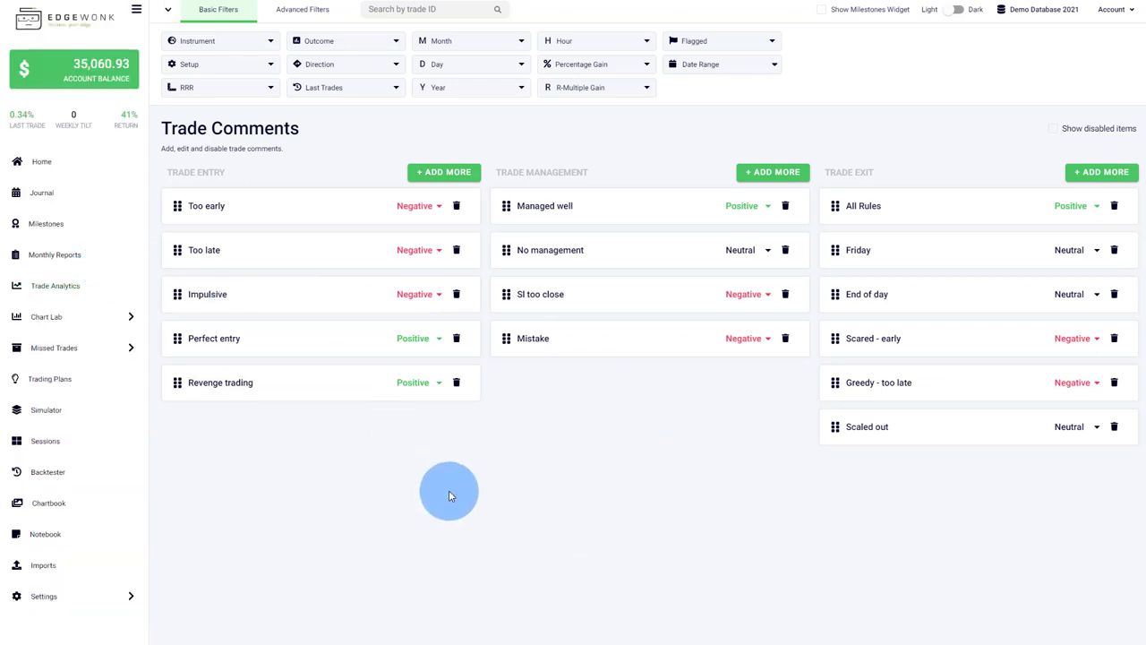
- Return to Trade Analytics, where Custom Comment 11 through 20 appear as ordering criteria
click(54, 285)
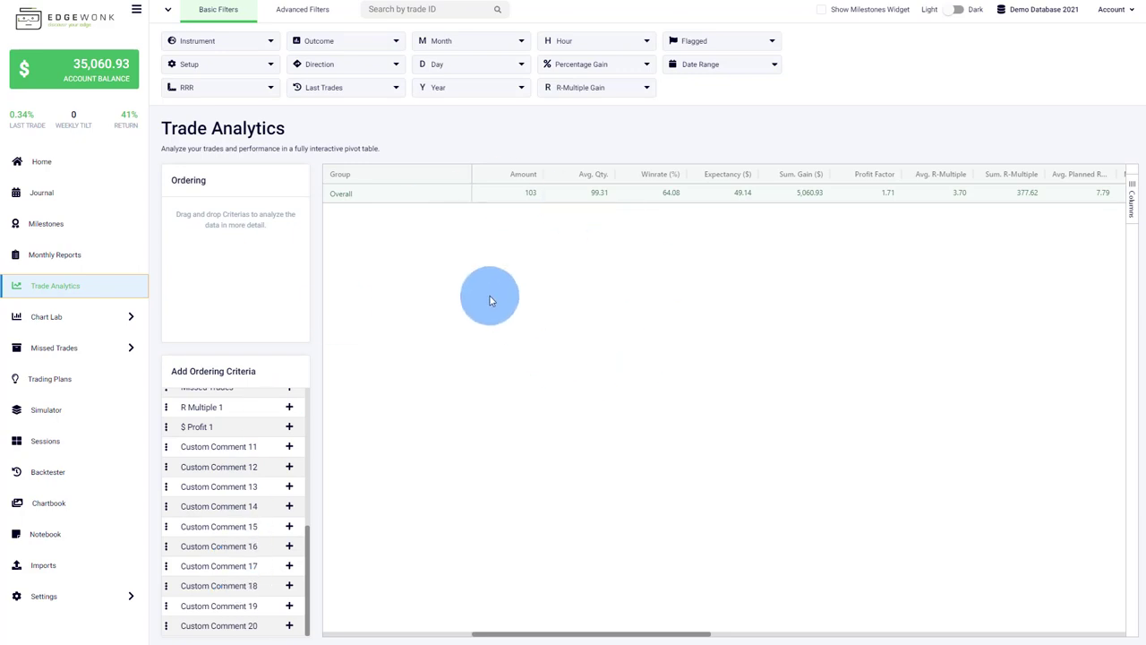
- Go Home, then into Settings > General showing the Public Profile Page option enabled
click(41, 161)
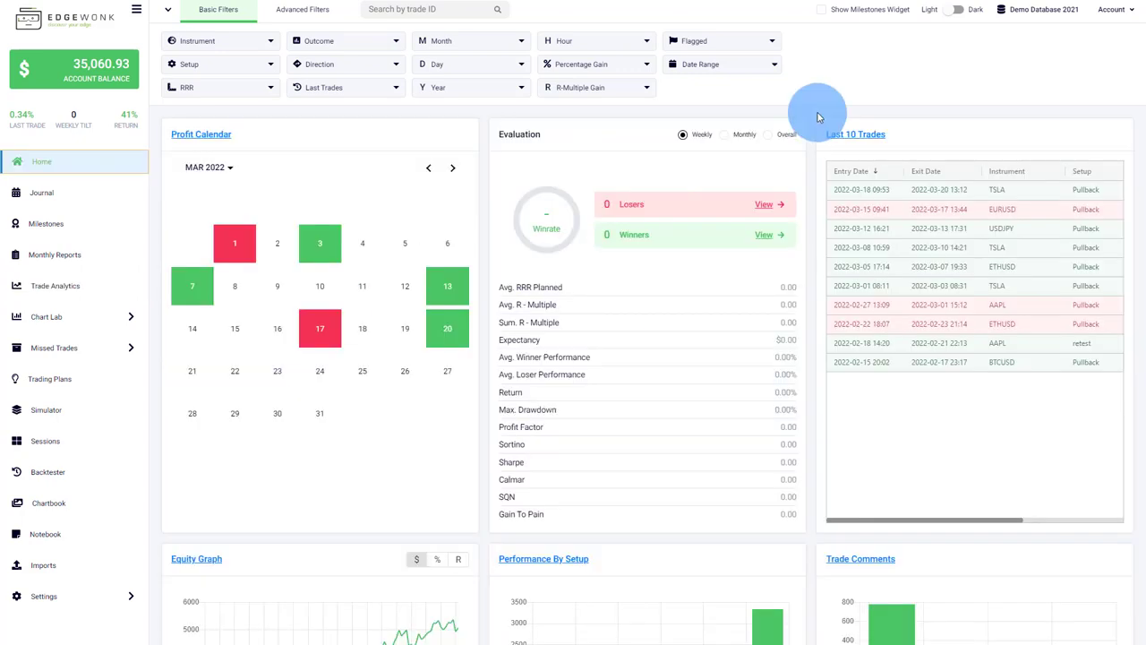
mouse_move(870, 94)
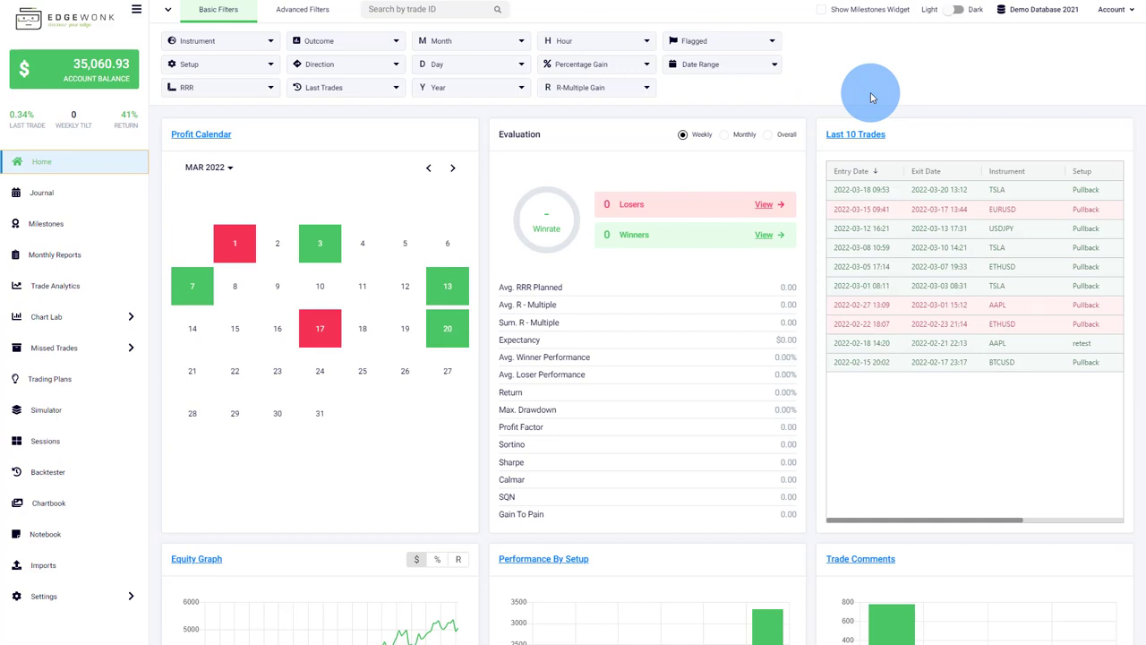
mouse_move(159, 479)
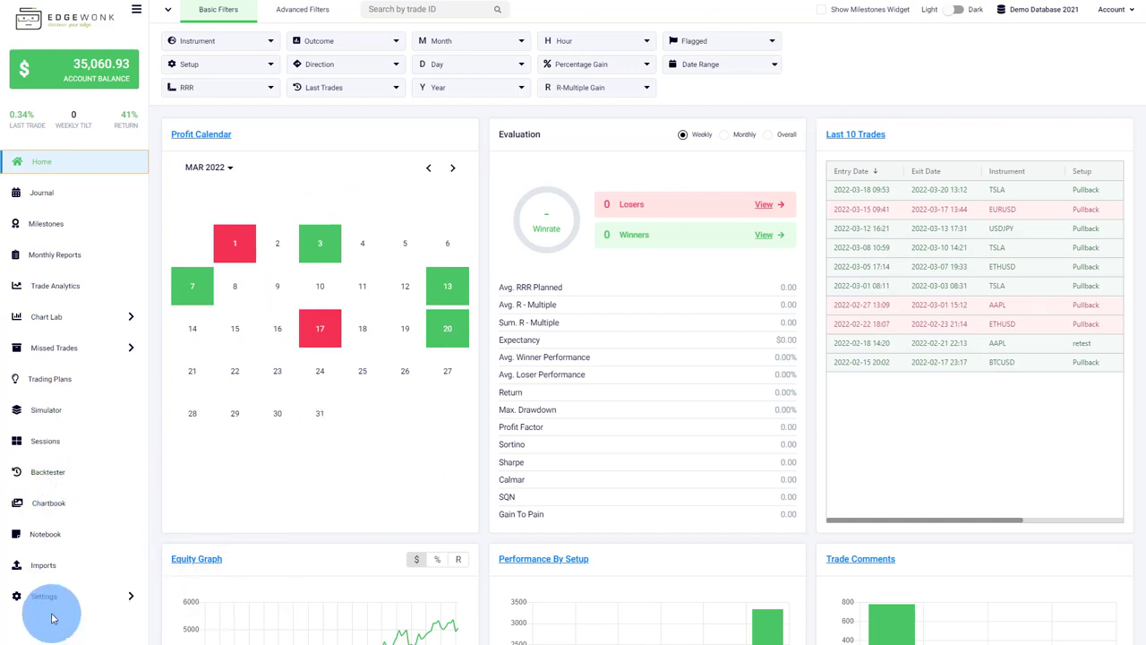
click(44, 595)
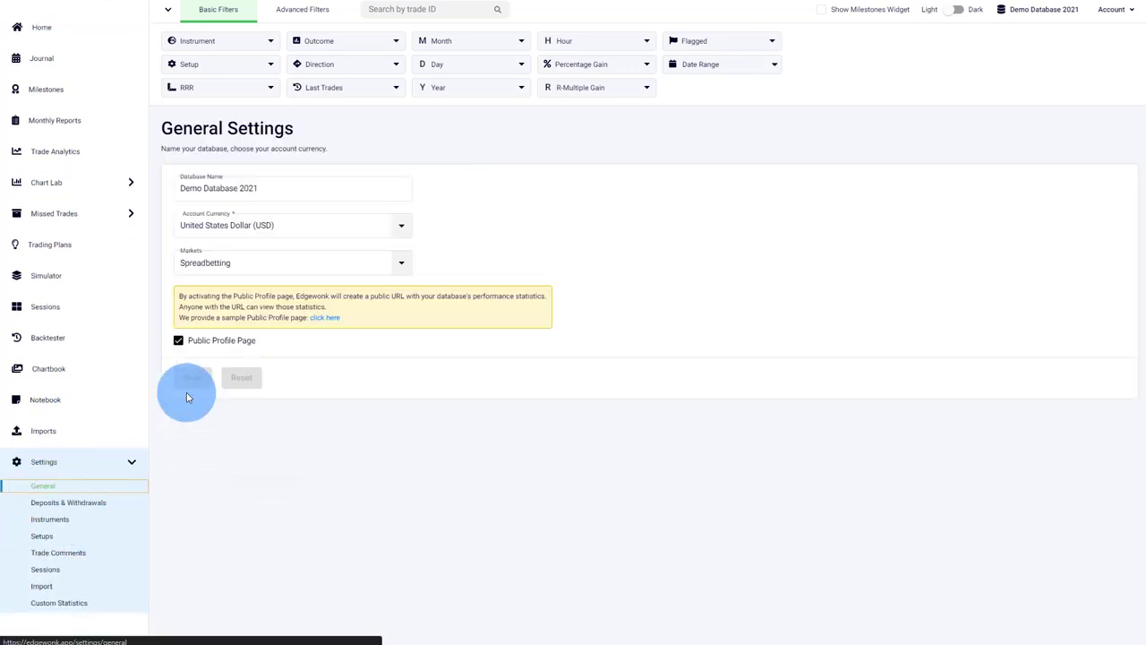
click(178, 341)
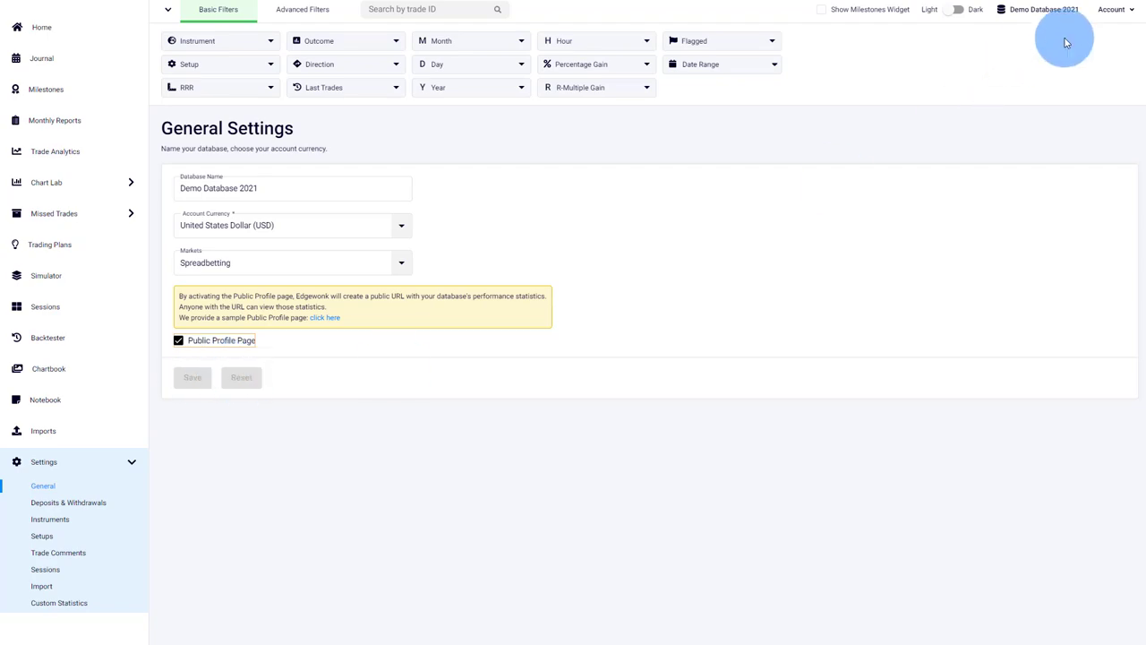
- Follow the 'click here' link to view the sample public profile with performance curve and stats
click(1113, 9)
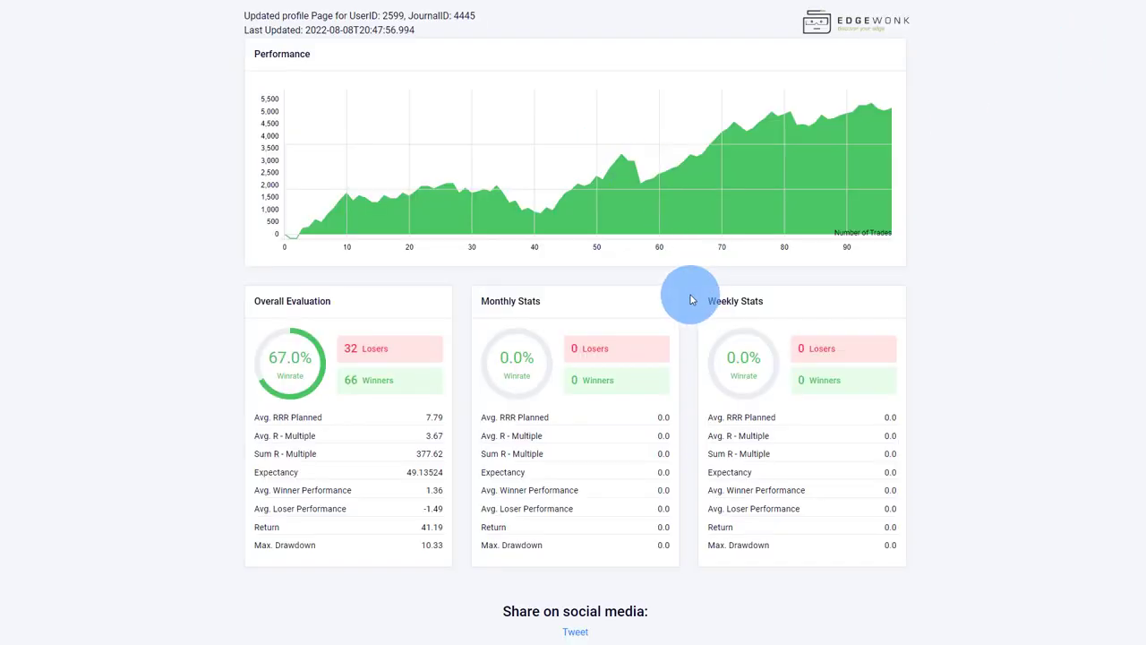
mouse_move(181, 243)
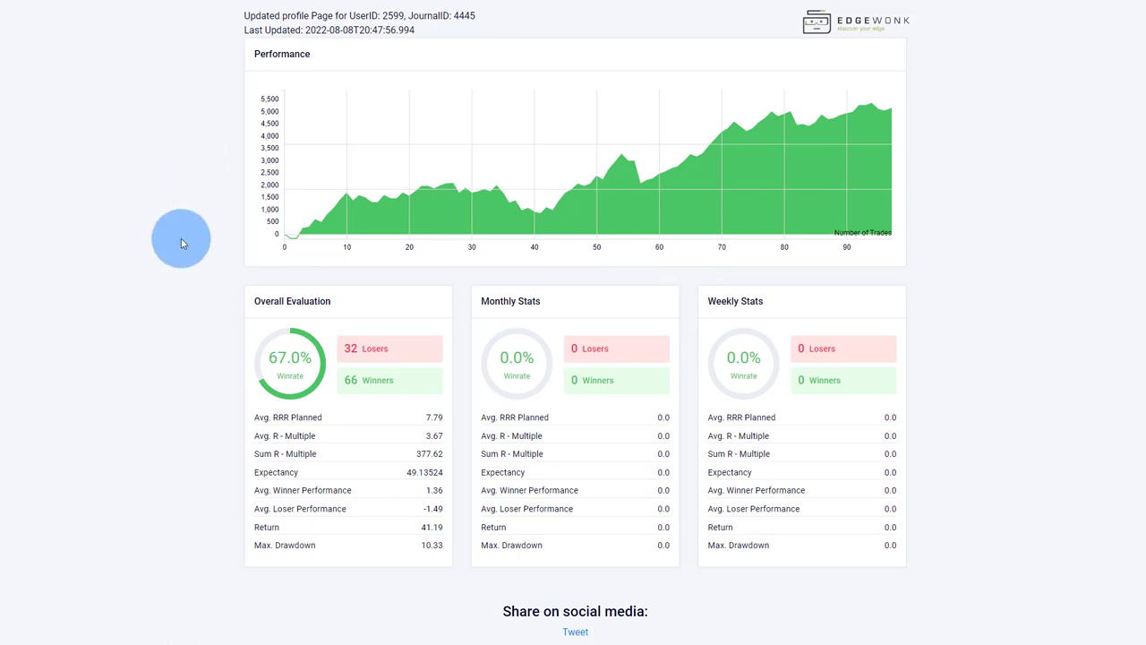
mouse_move(197, 308)
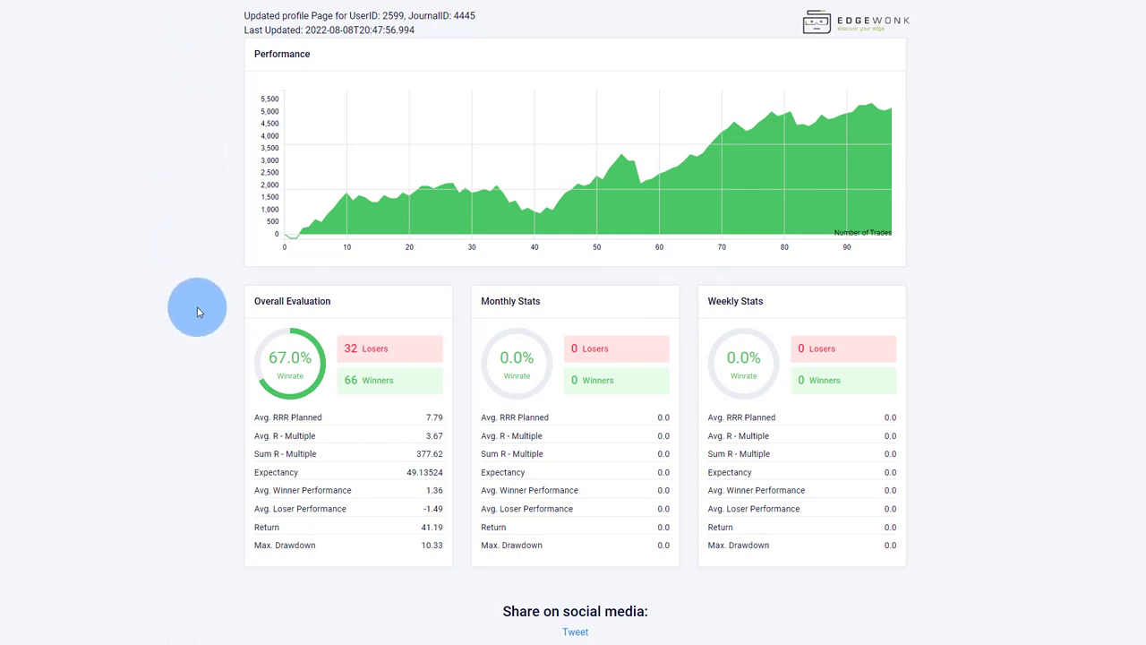
mouse_move(391, 173)
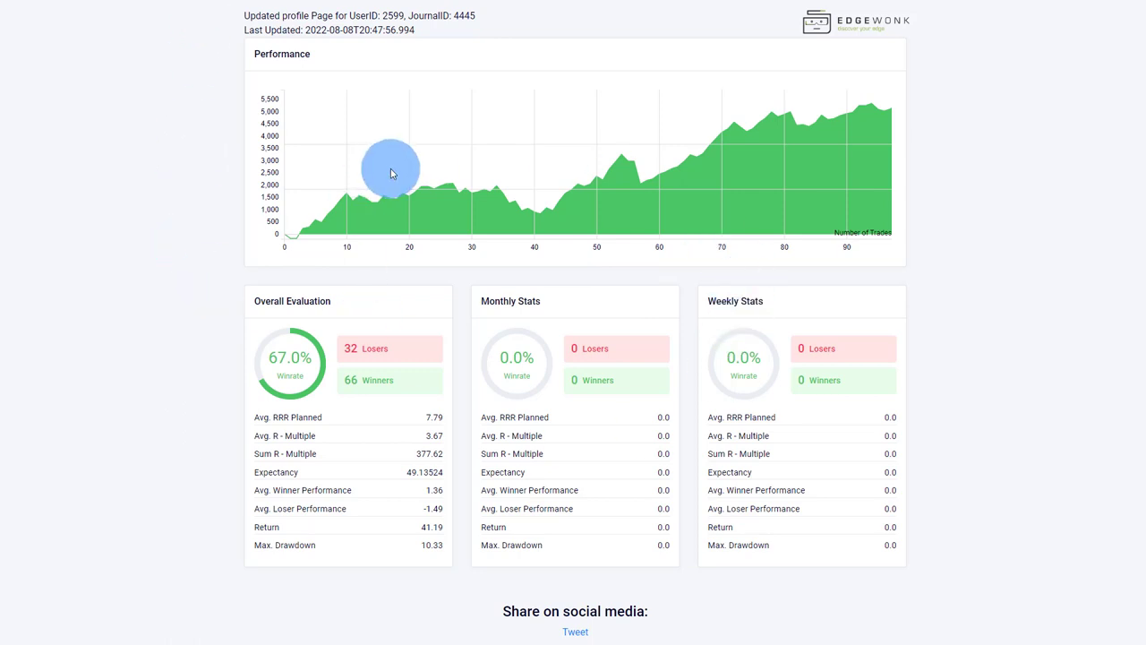